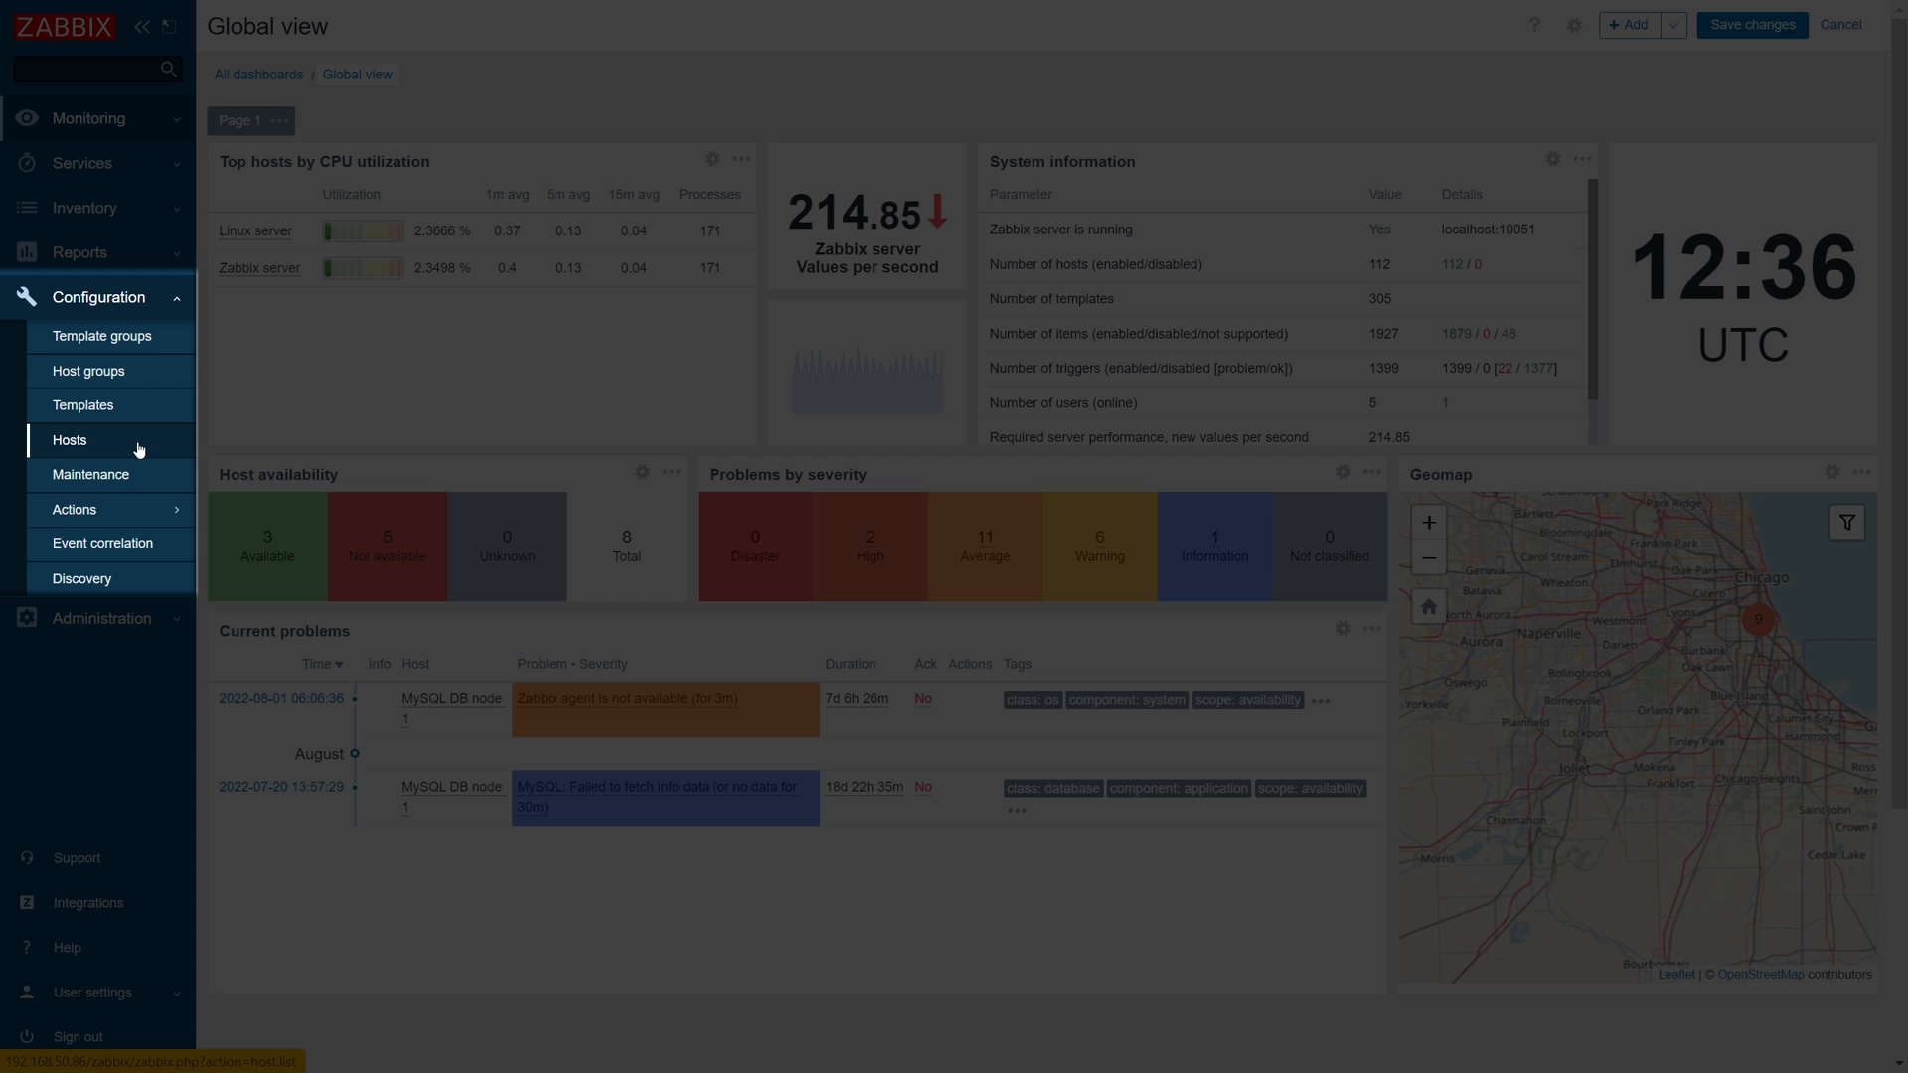
- Go to Configuration > Hosts and show the items of the Linux server host
click(70, 441)
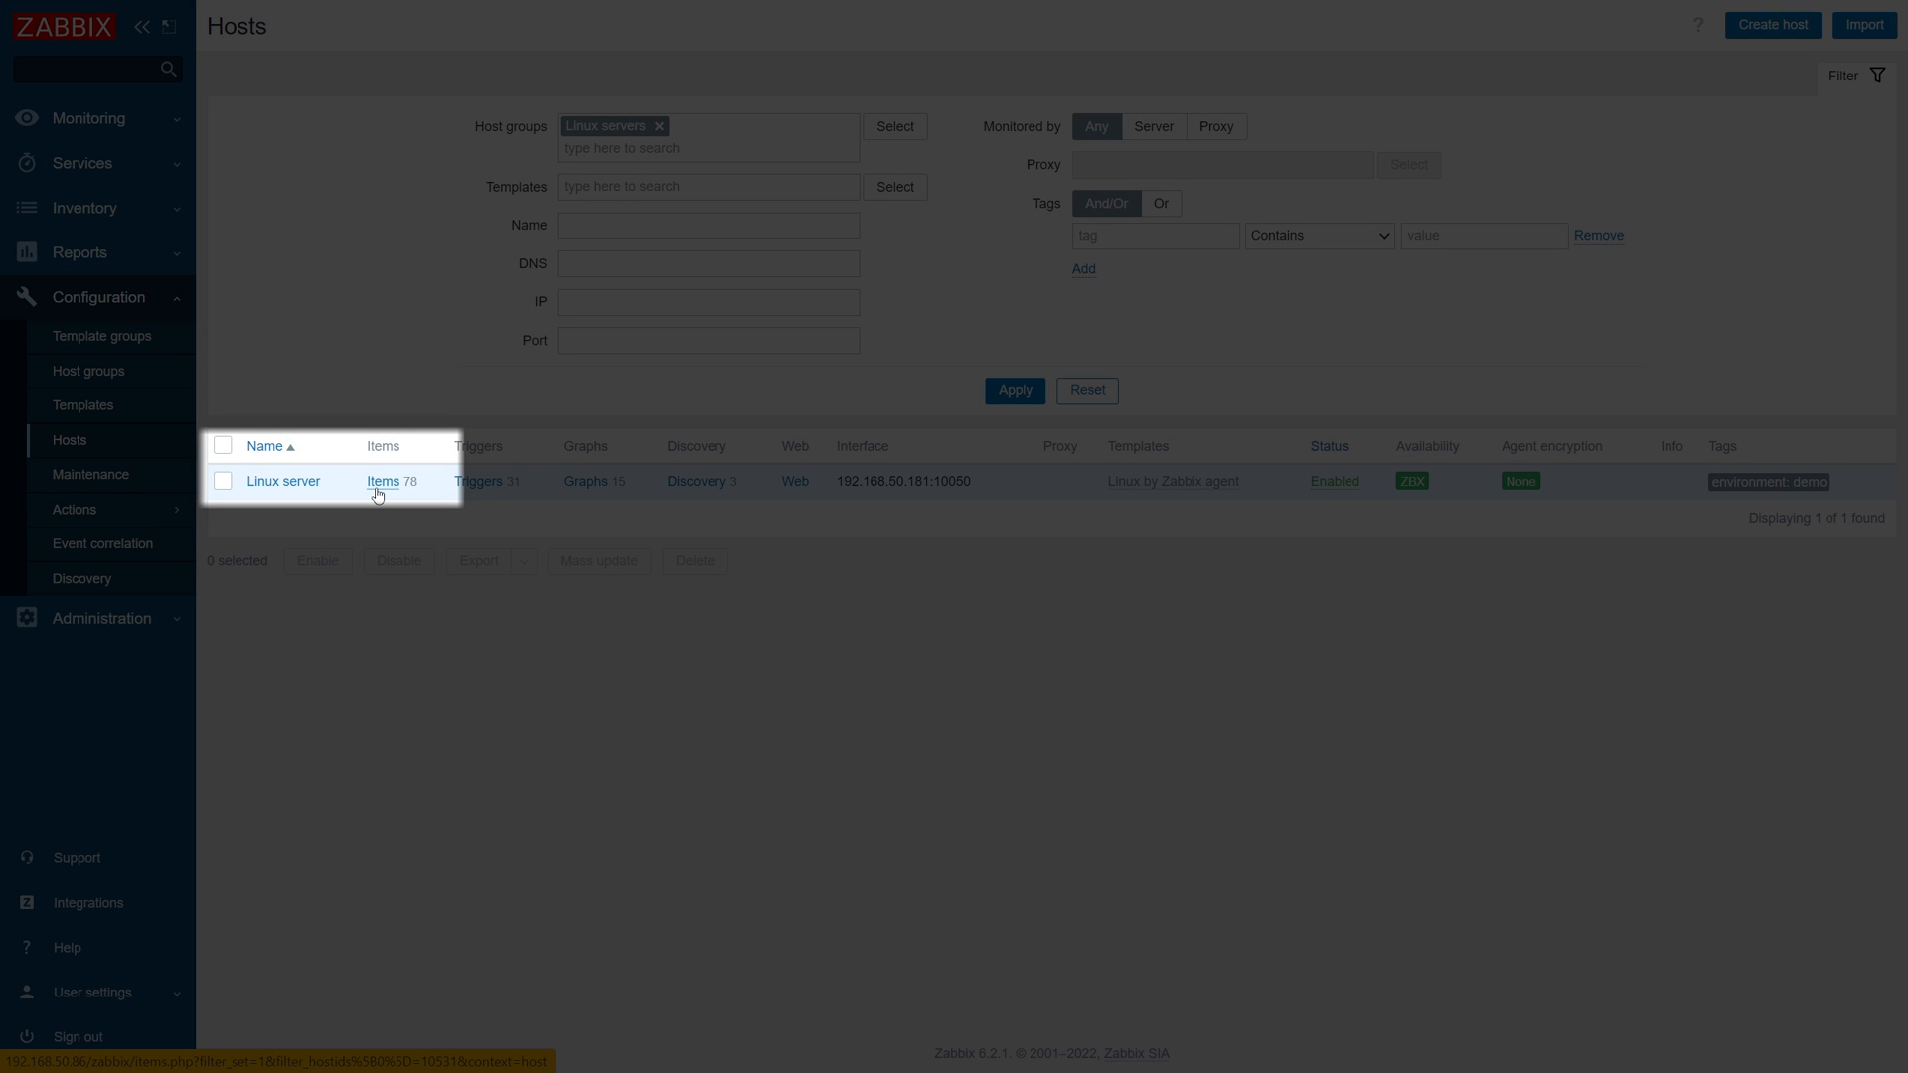
click(382, 481)
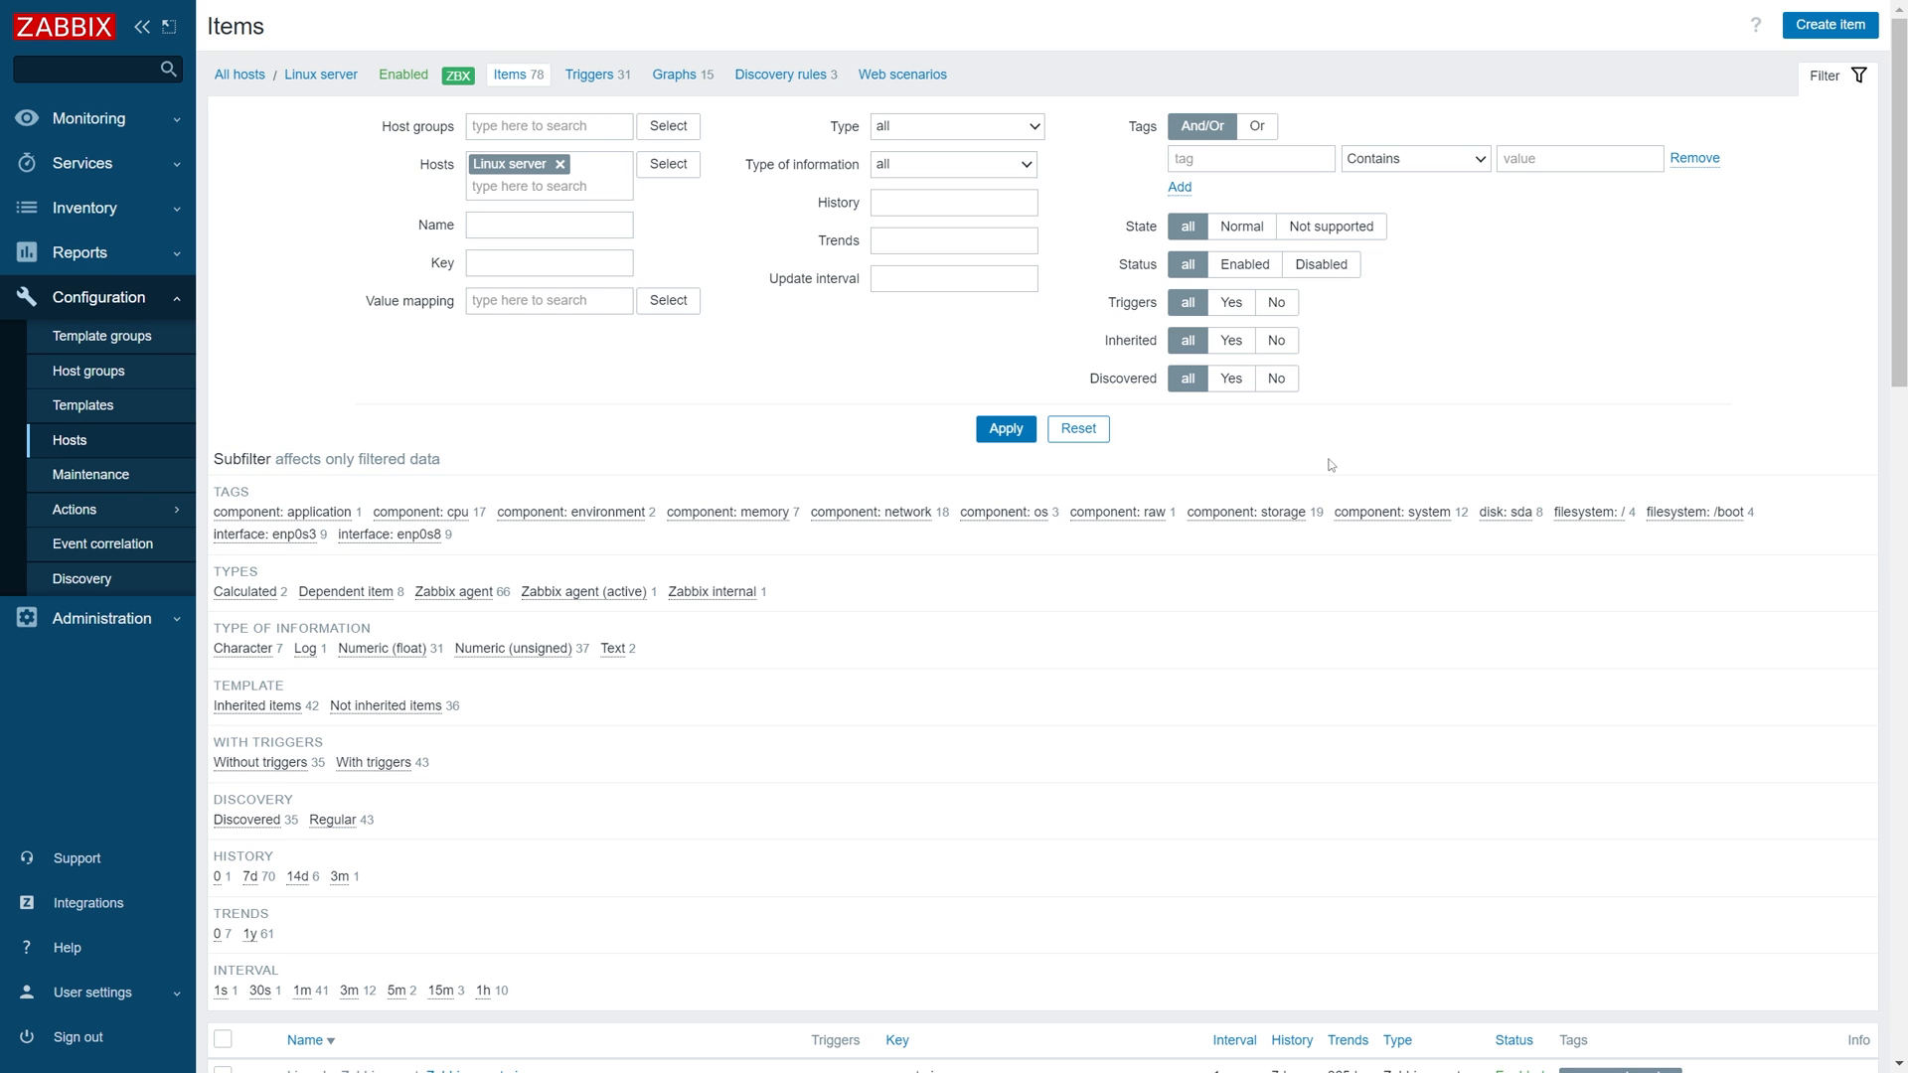
mouse_move(1829, 24)
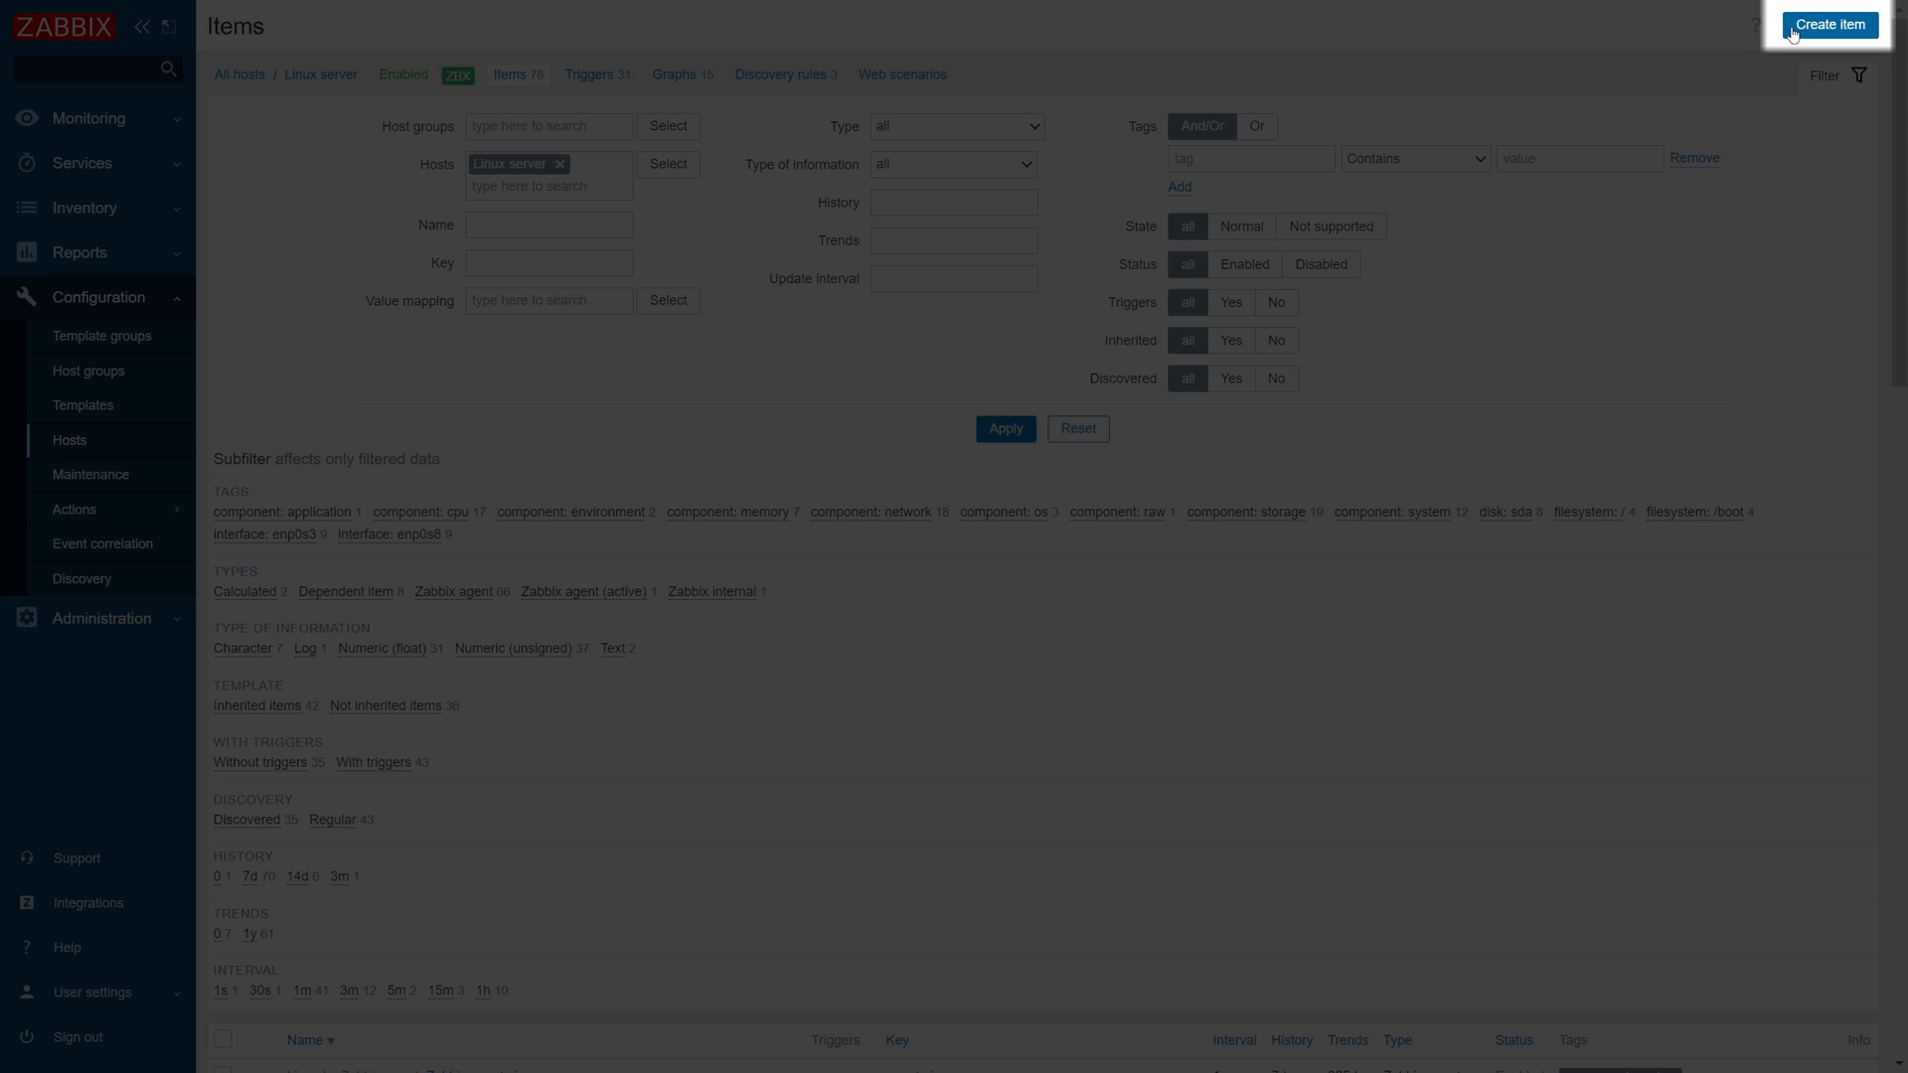
- Create an item named 'Apache error log entries' with type Zabbix agent (active)
click(1826, 23)
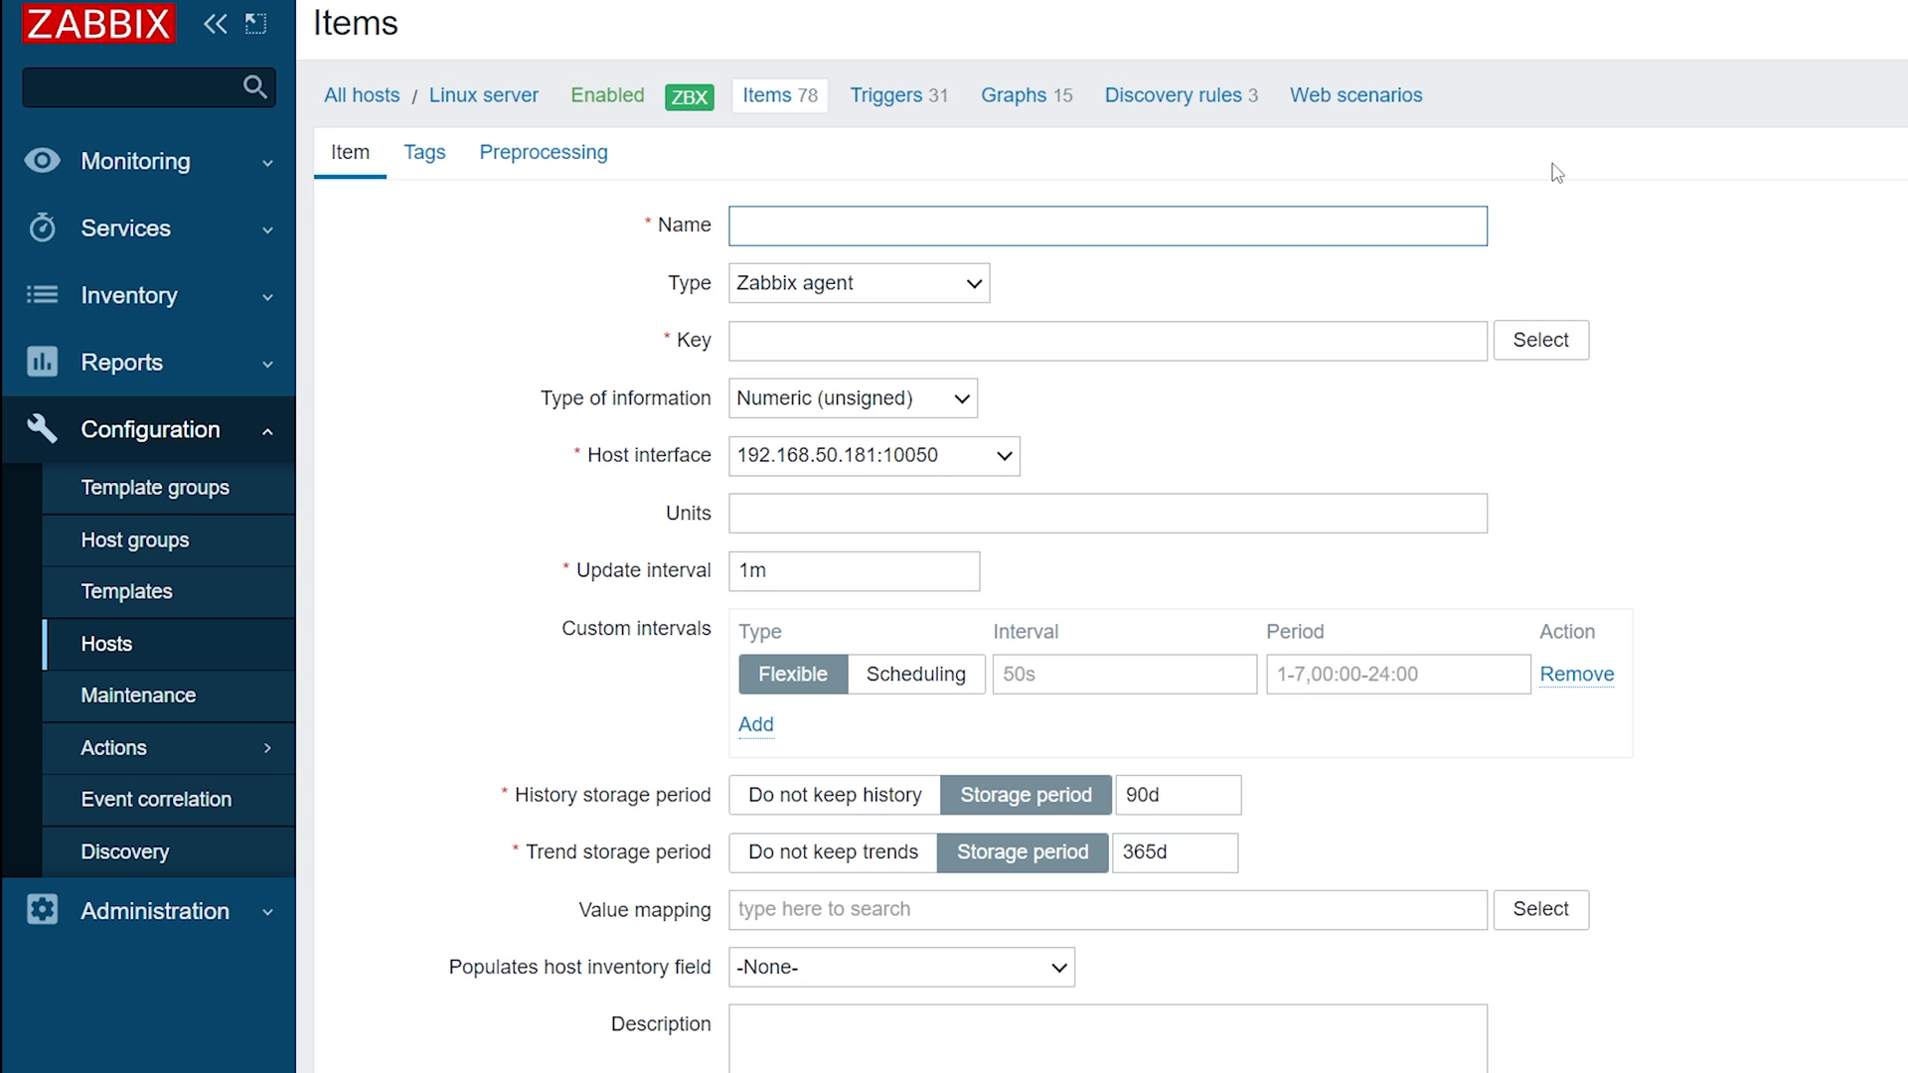
text(Apache err)
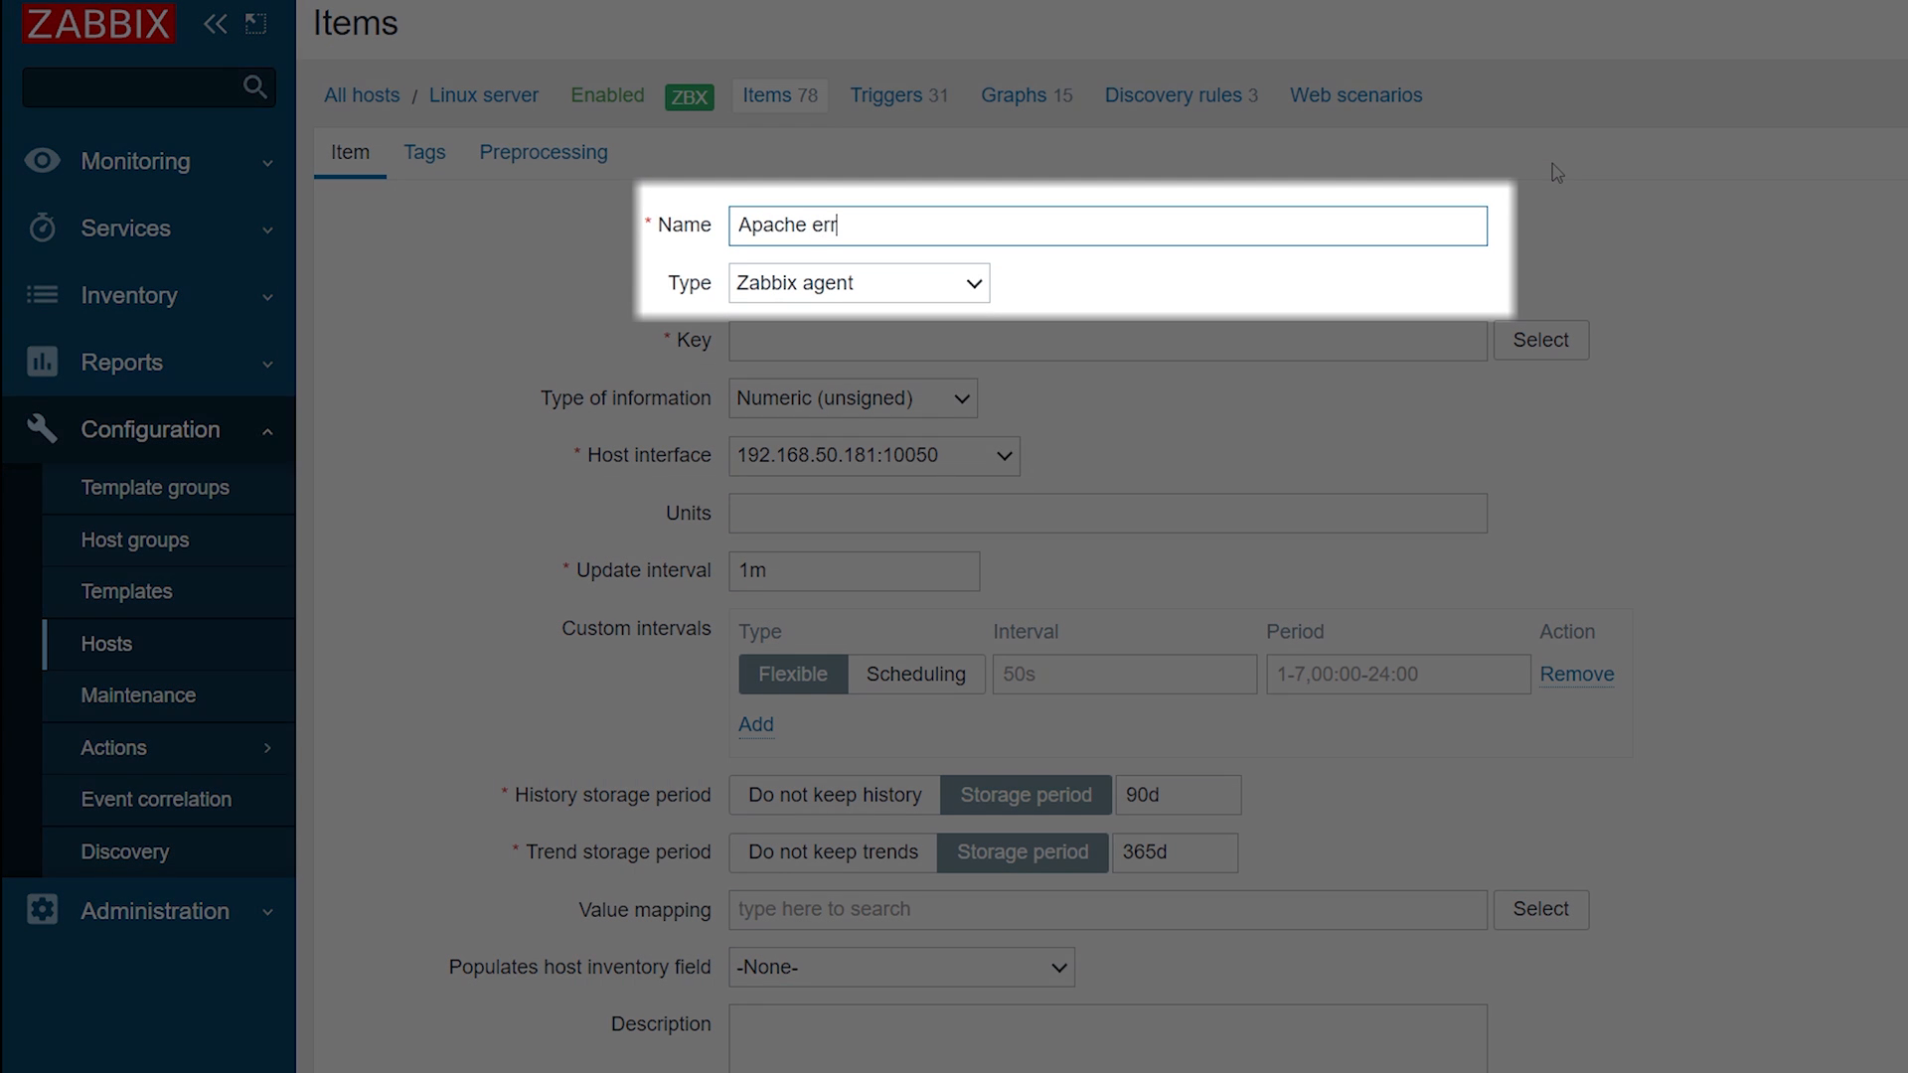
text(or log entries)
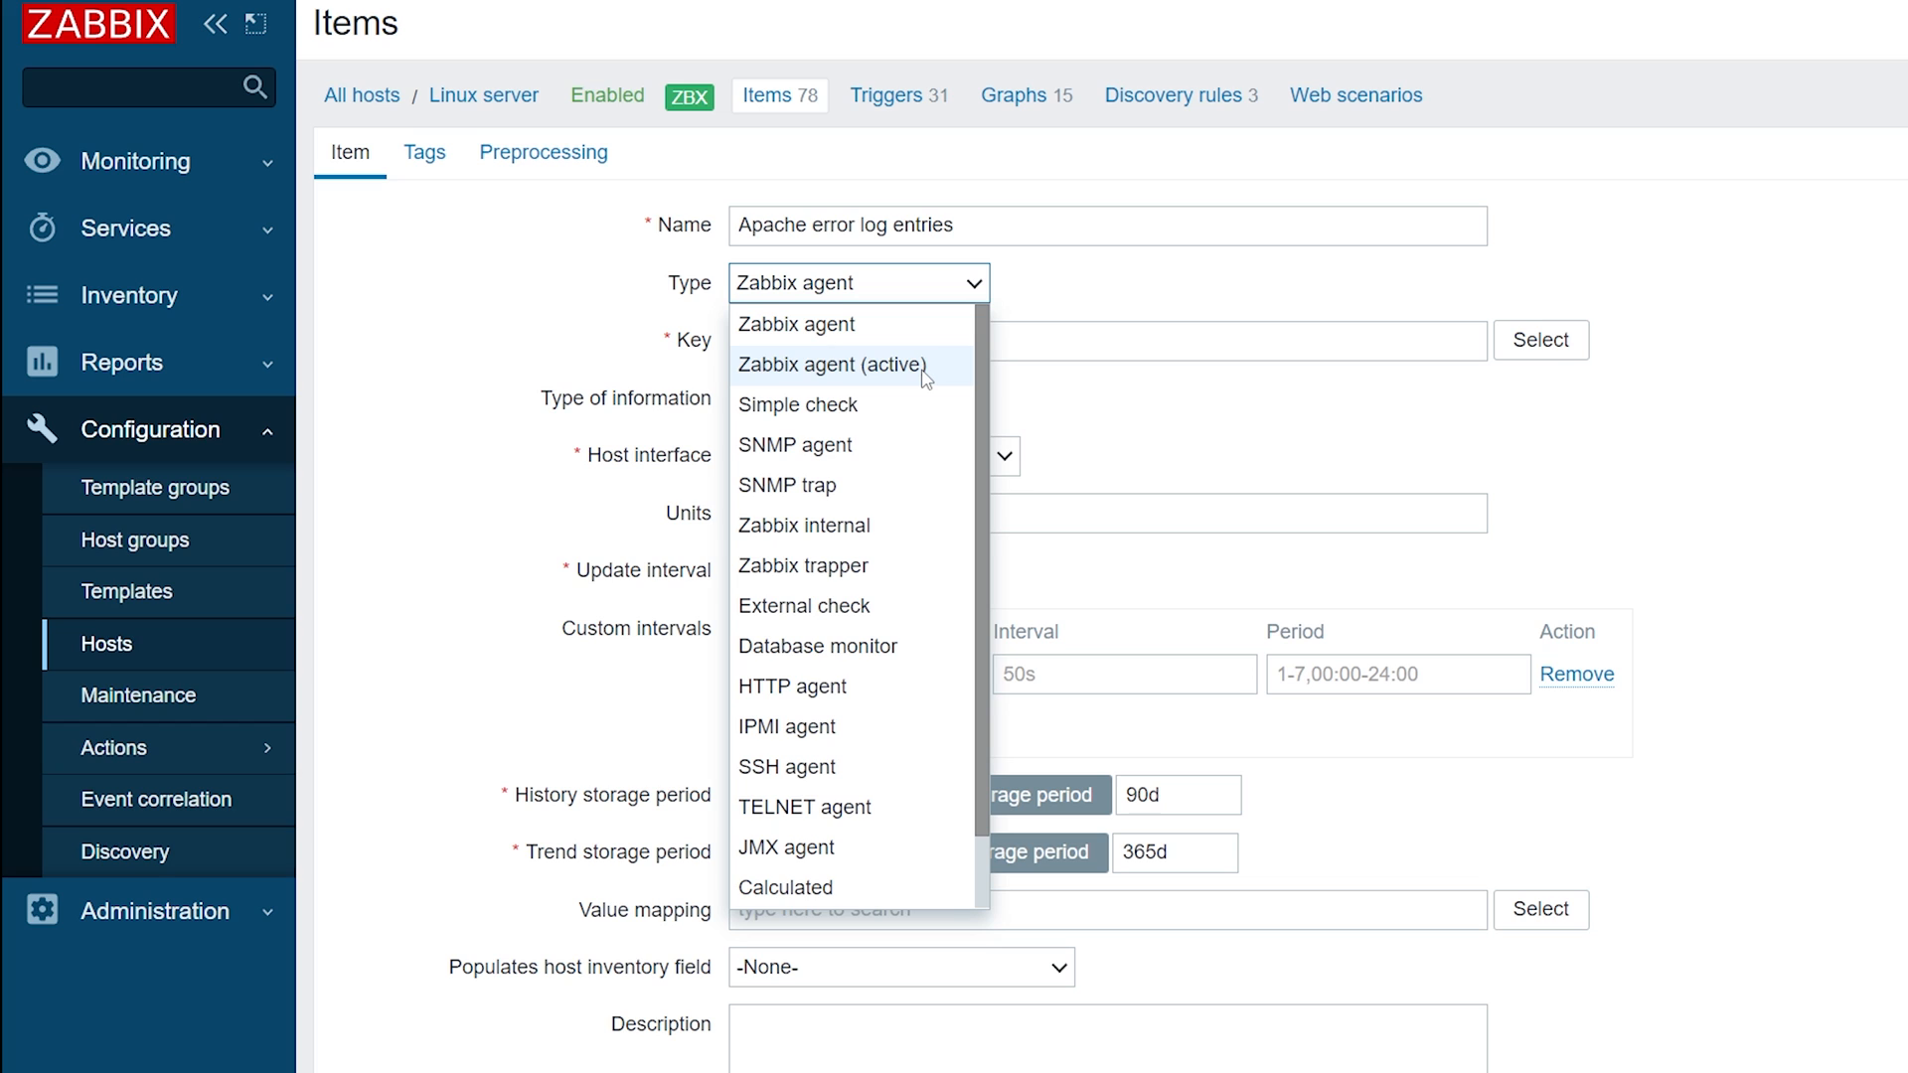
click(833, 366)
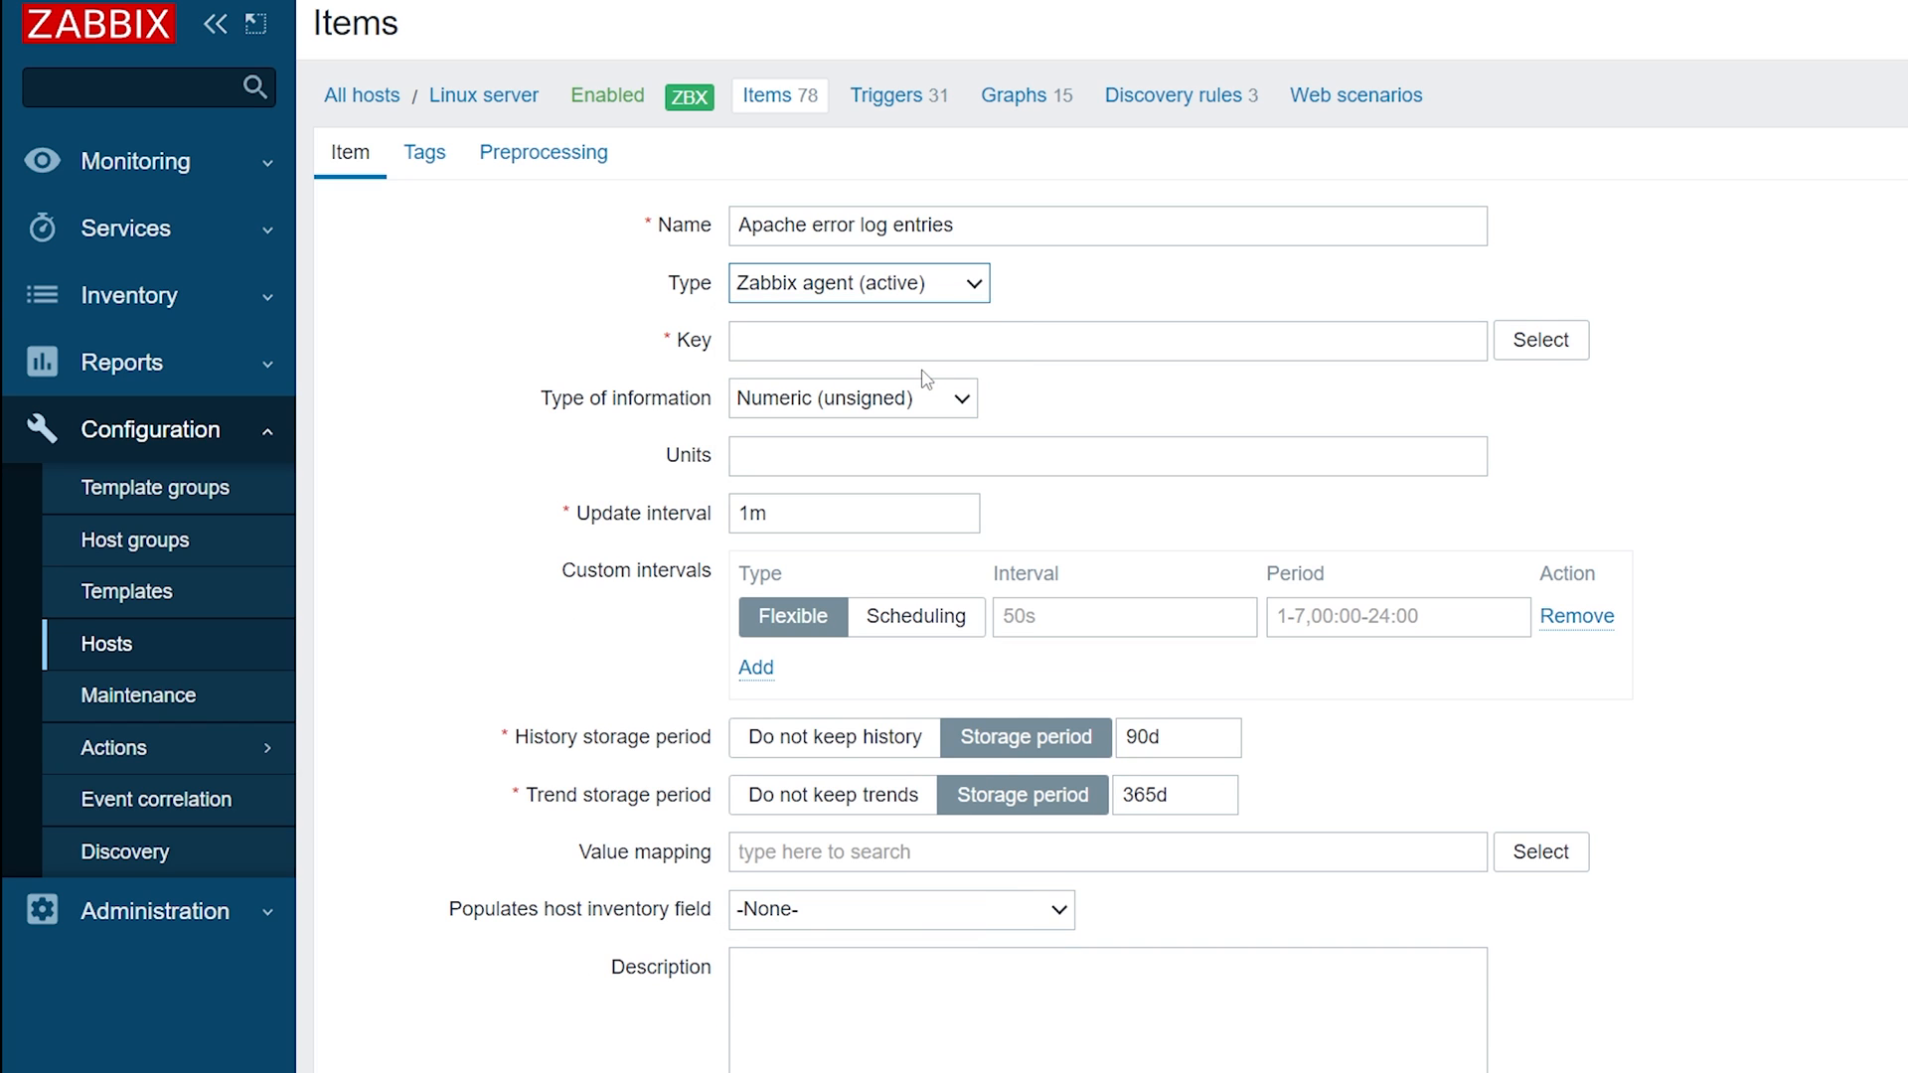
mouse_move(1541, 339)
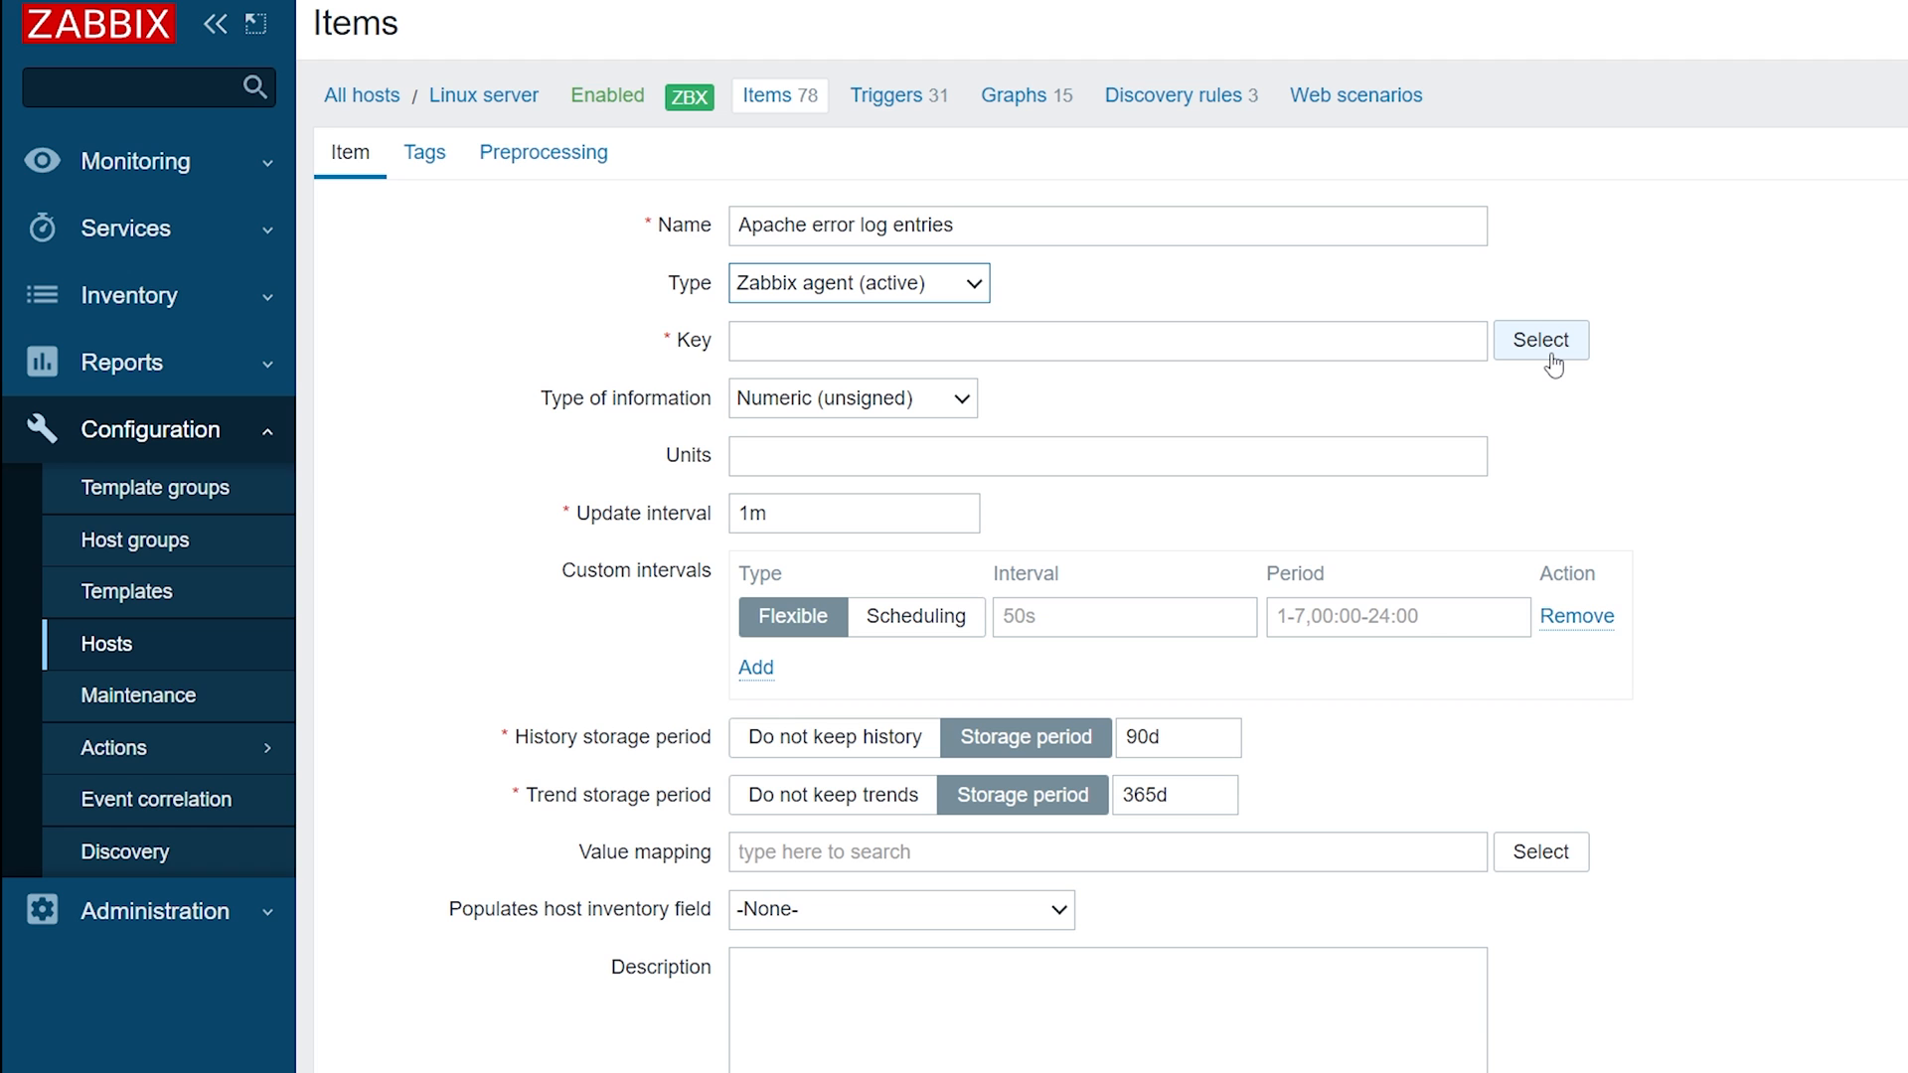
- Browse the standard item keys down to the log file monitoring keys
click(1541, 340)
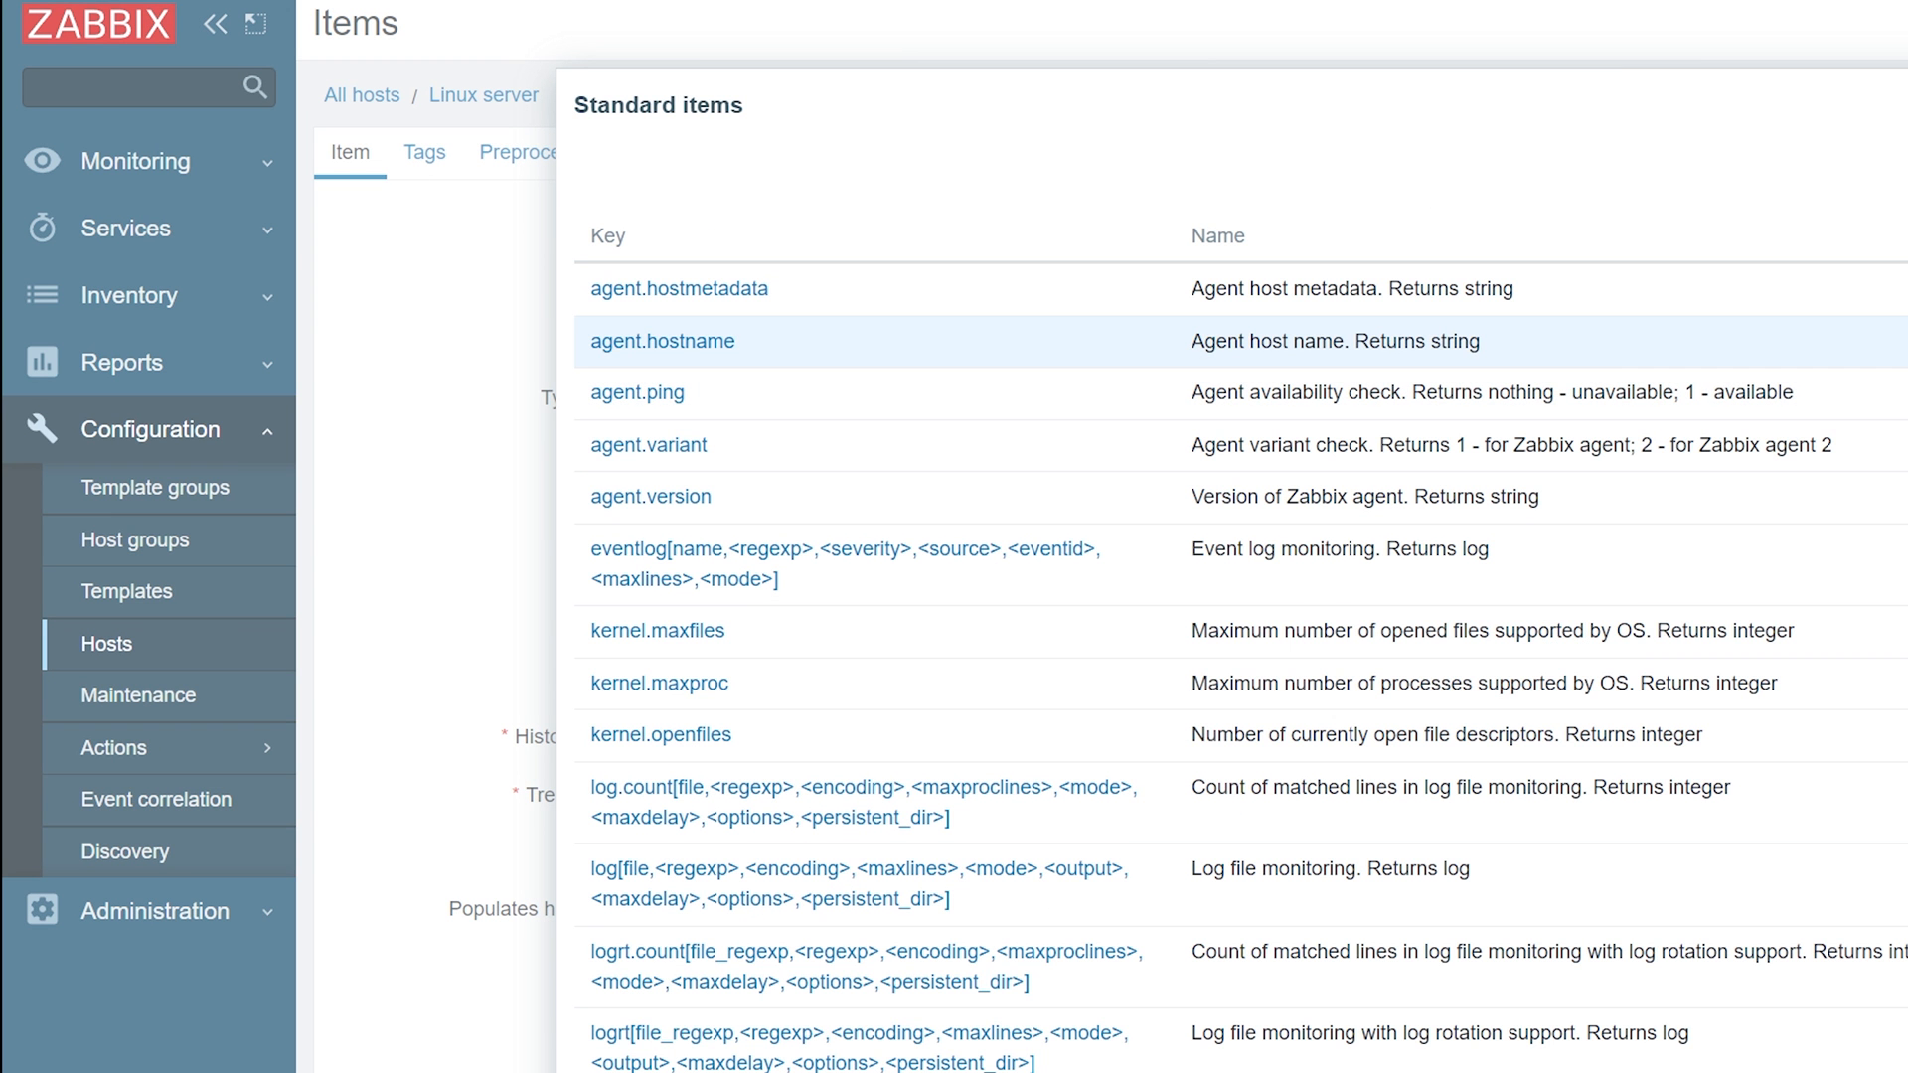
scroll(down, 3)
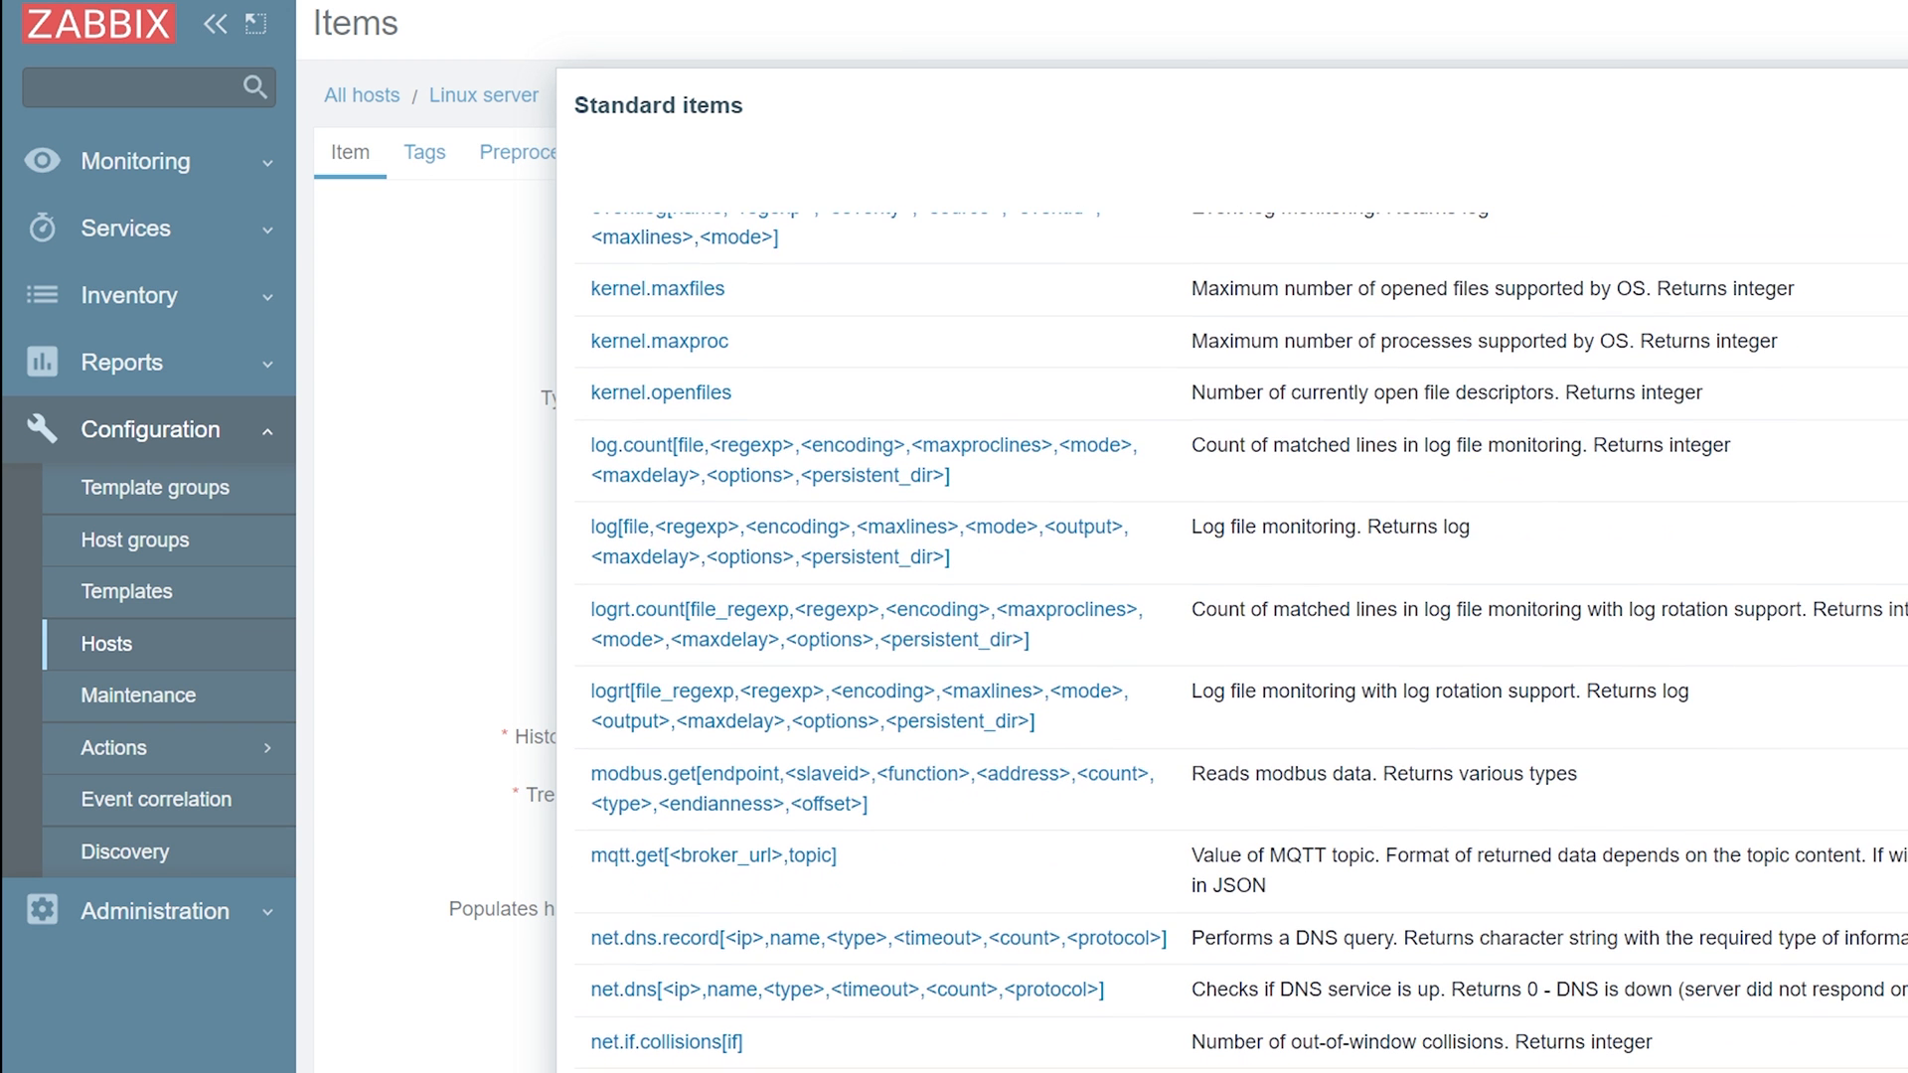
mouse_move(853, 541)
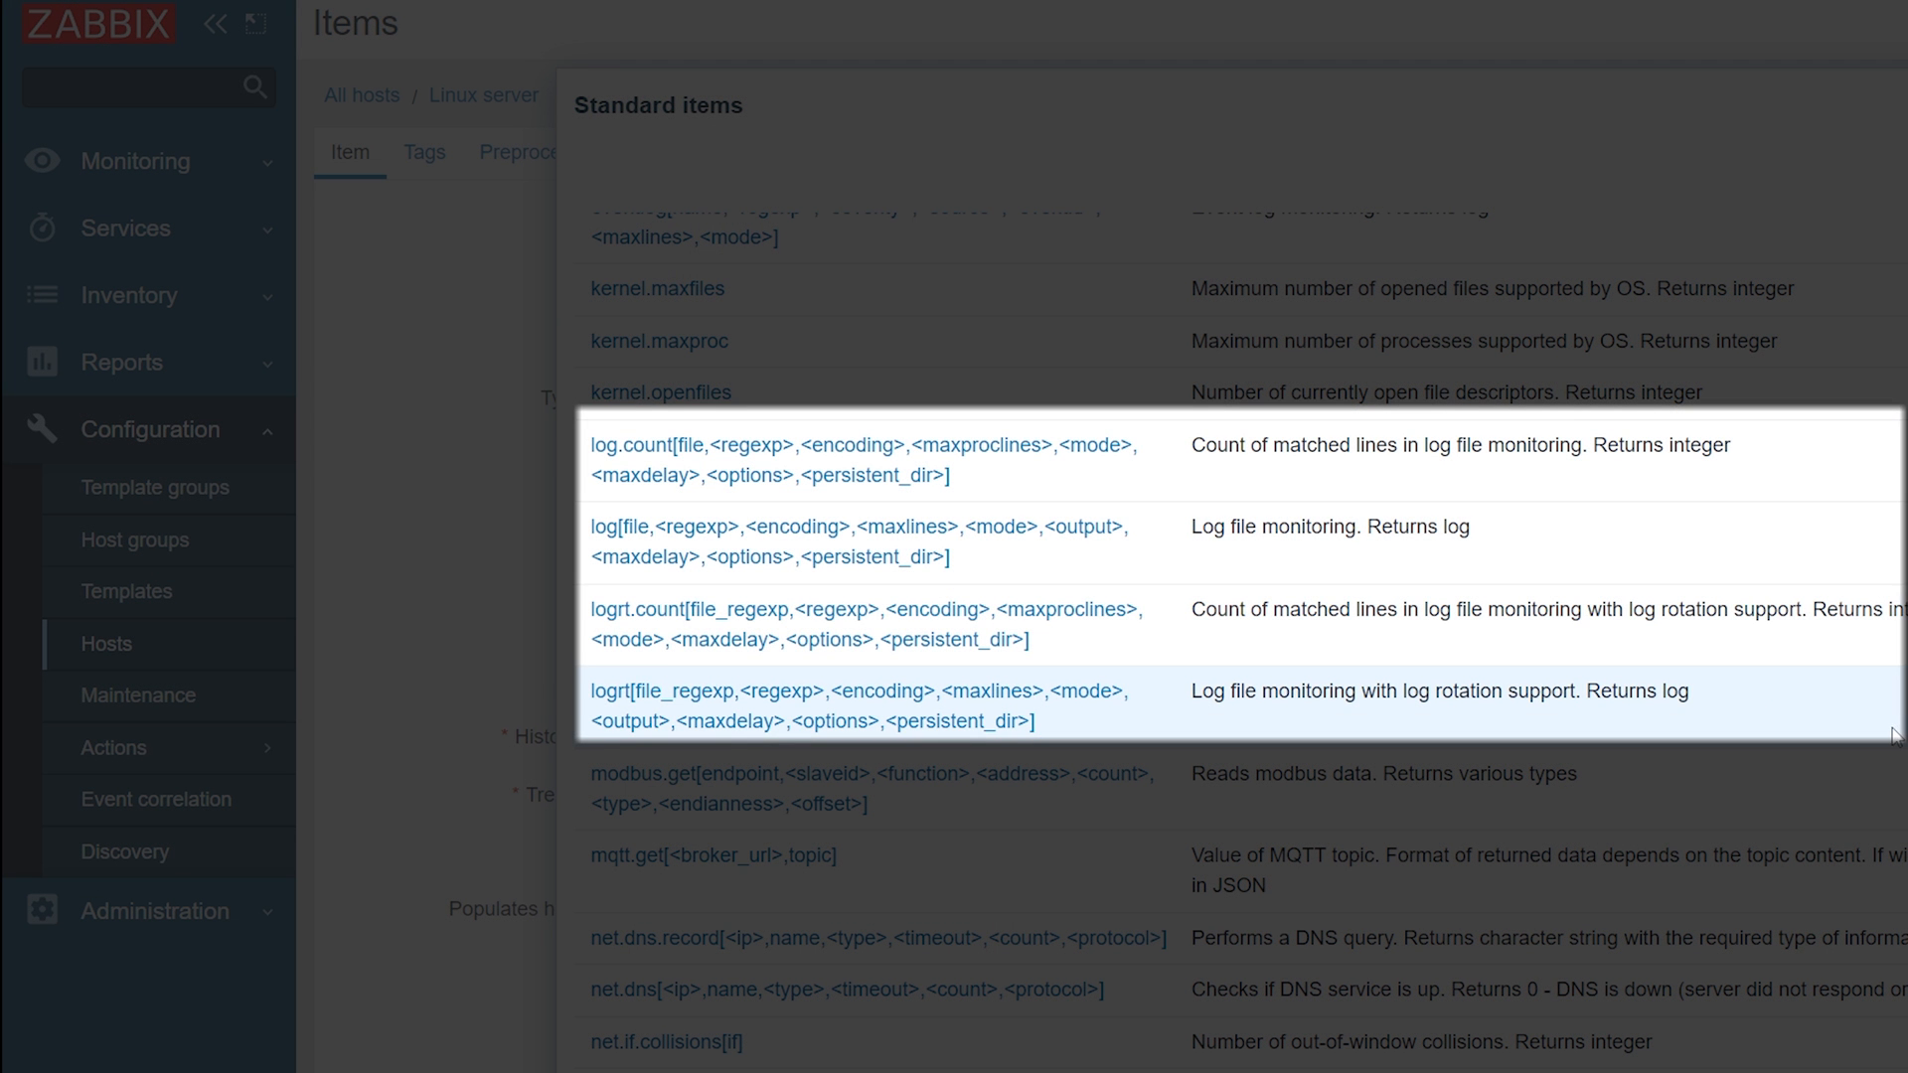
mouse_move(1005, 541)
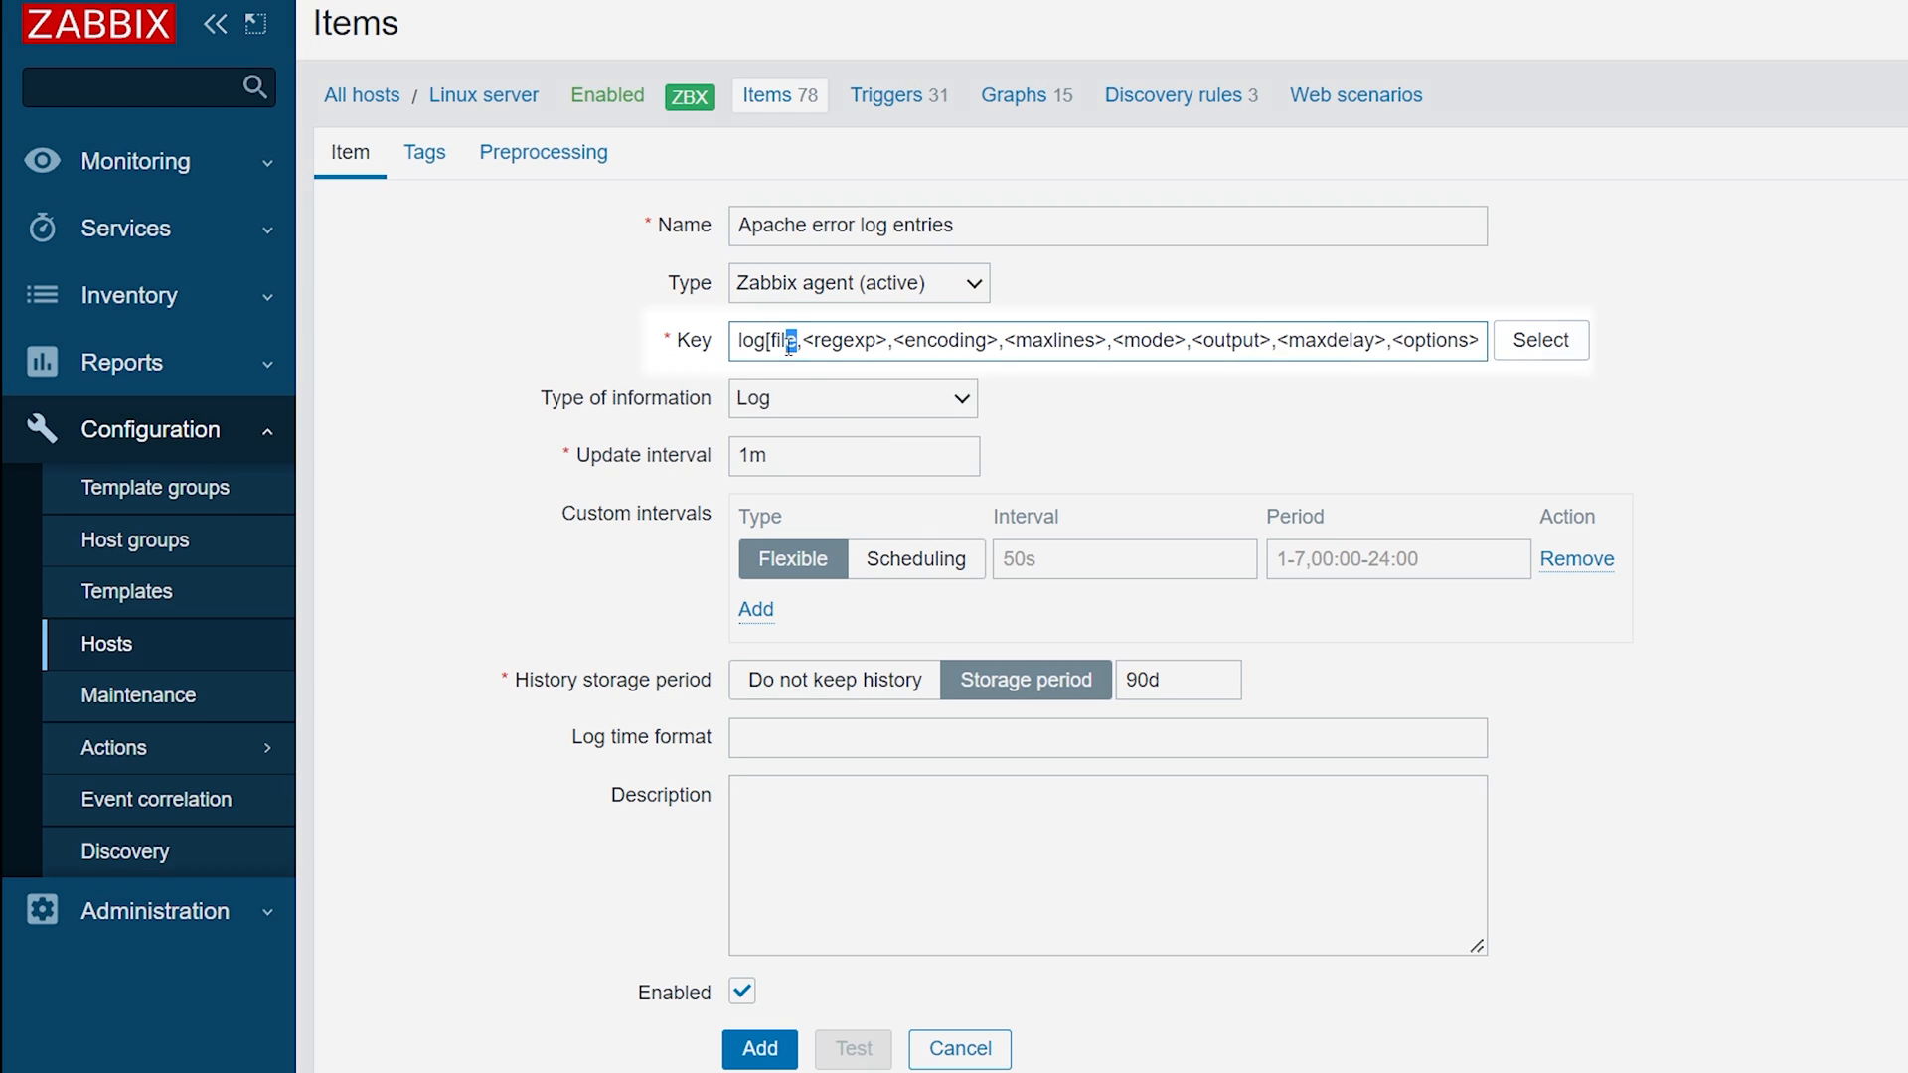
- Set the key's file to /var/log/httpd/error_log and its regexp to error
double_click(777, 340)
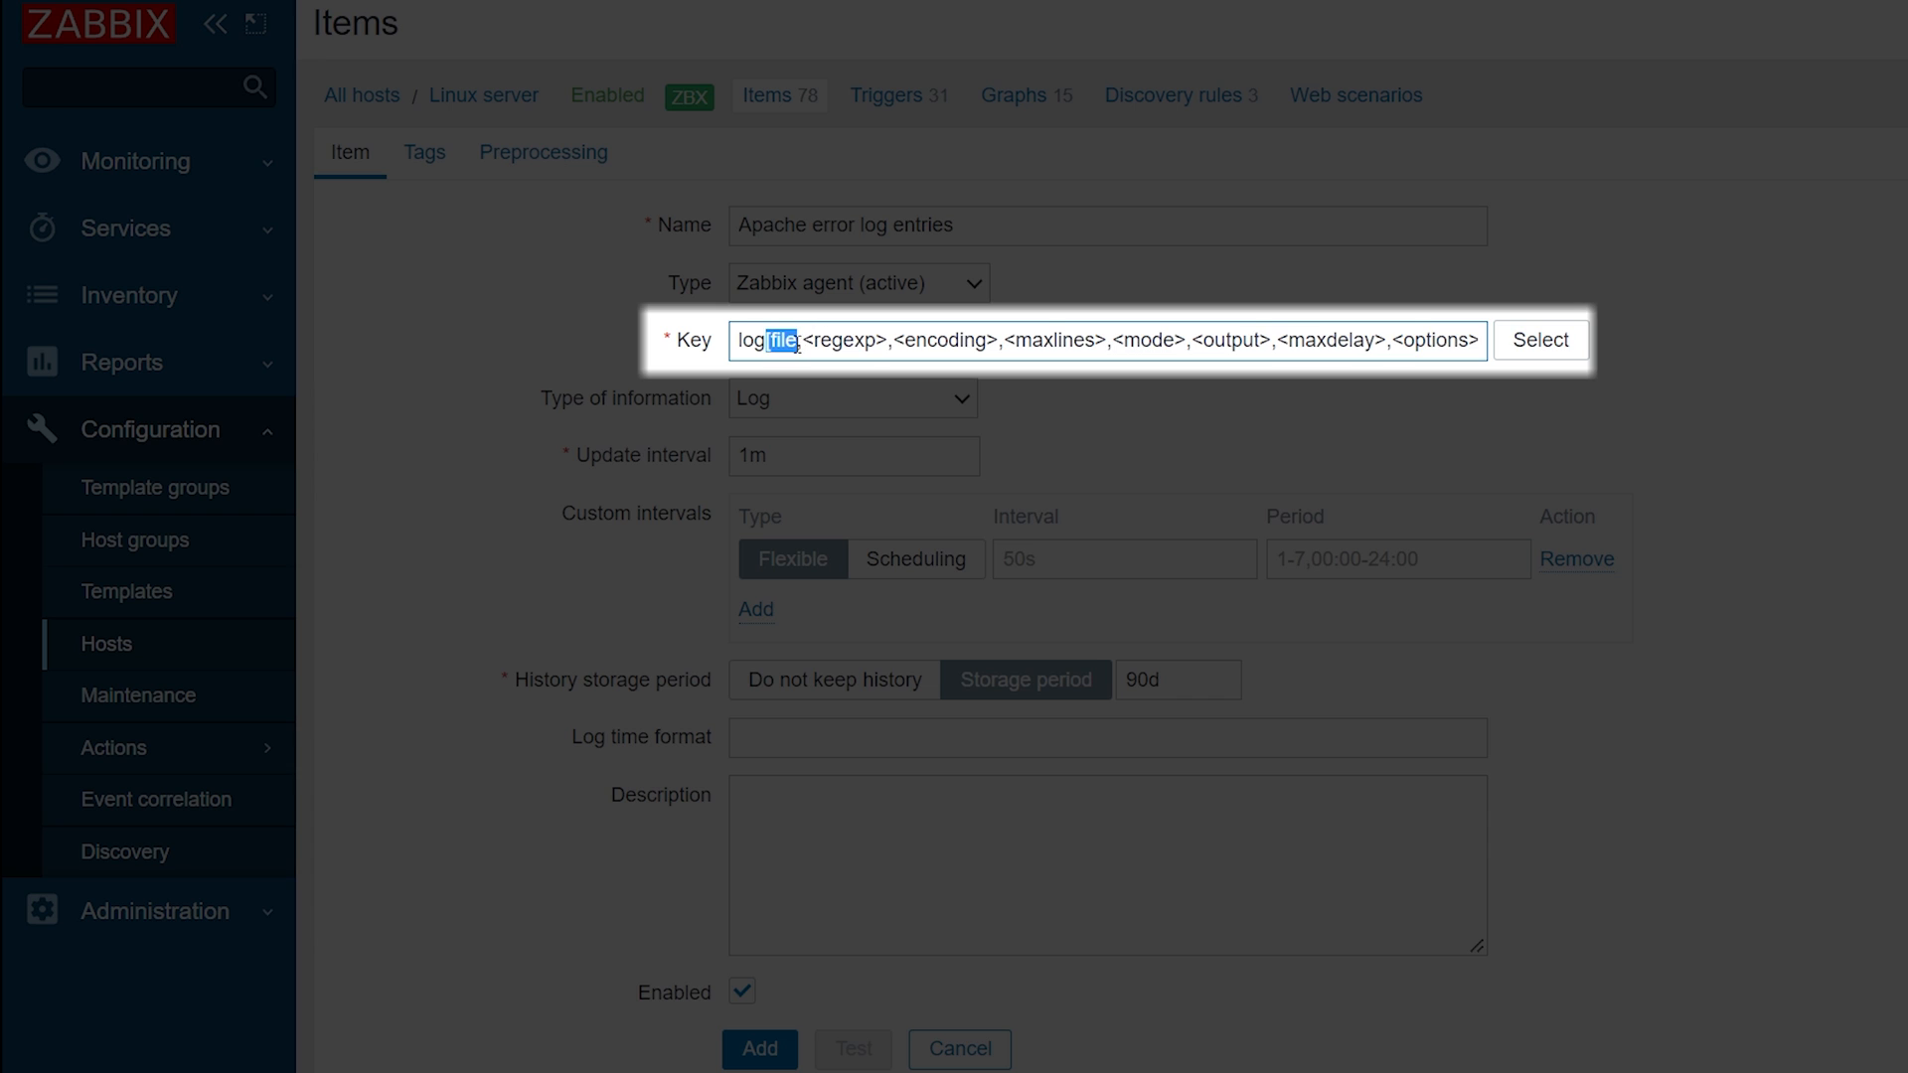
mouse_move(1073, 284)
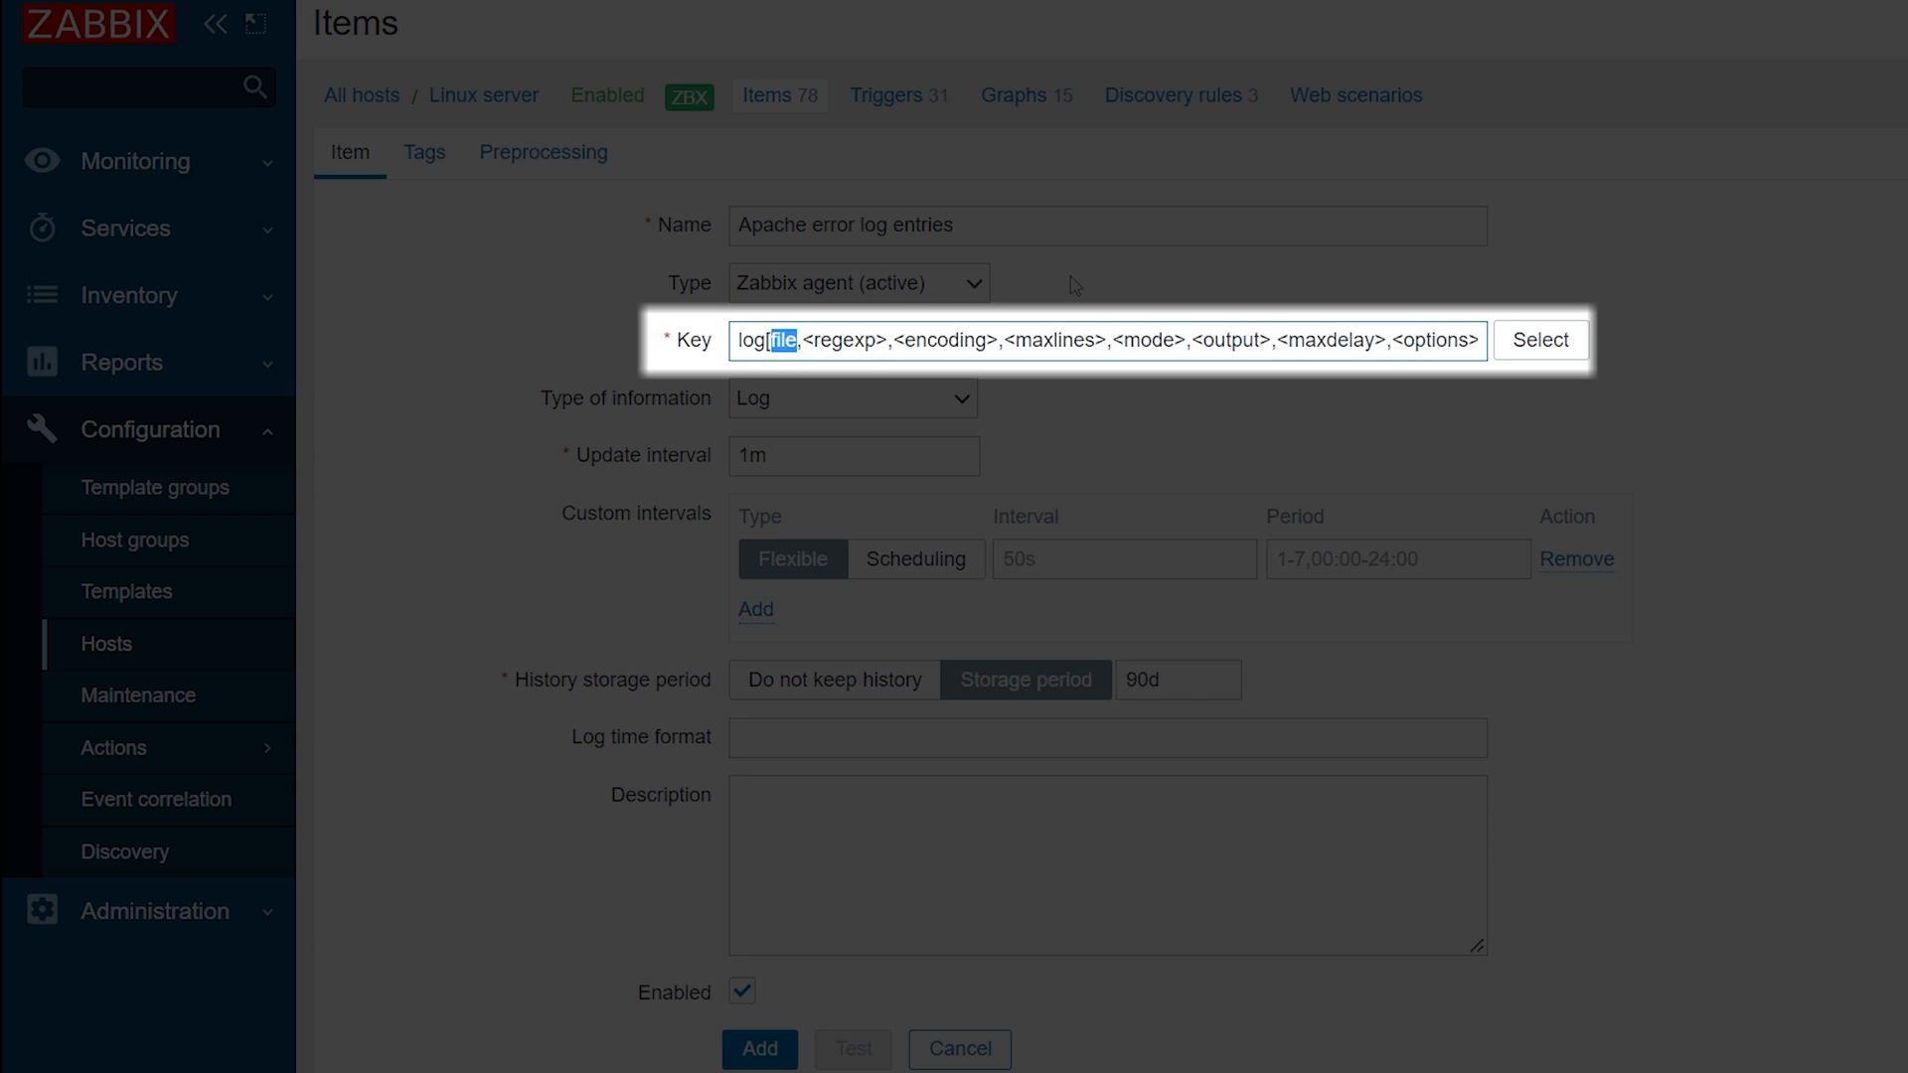
text(/var/log/httpd/error_log)
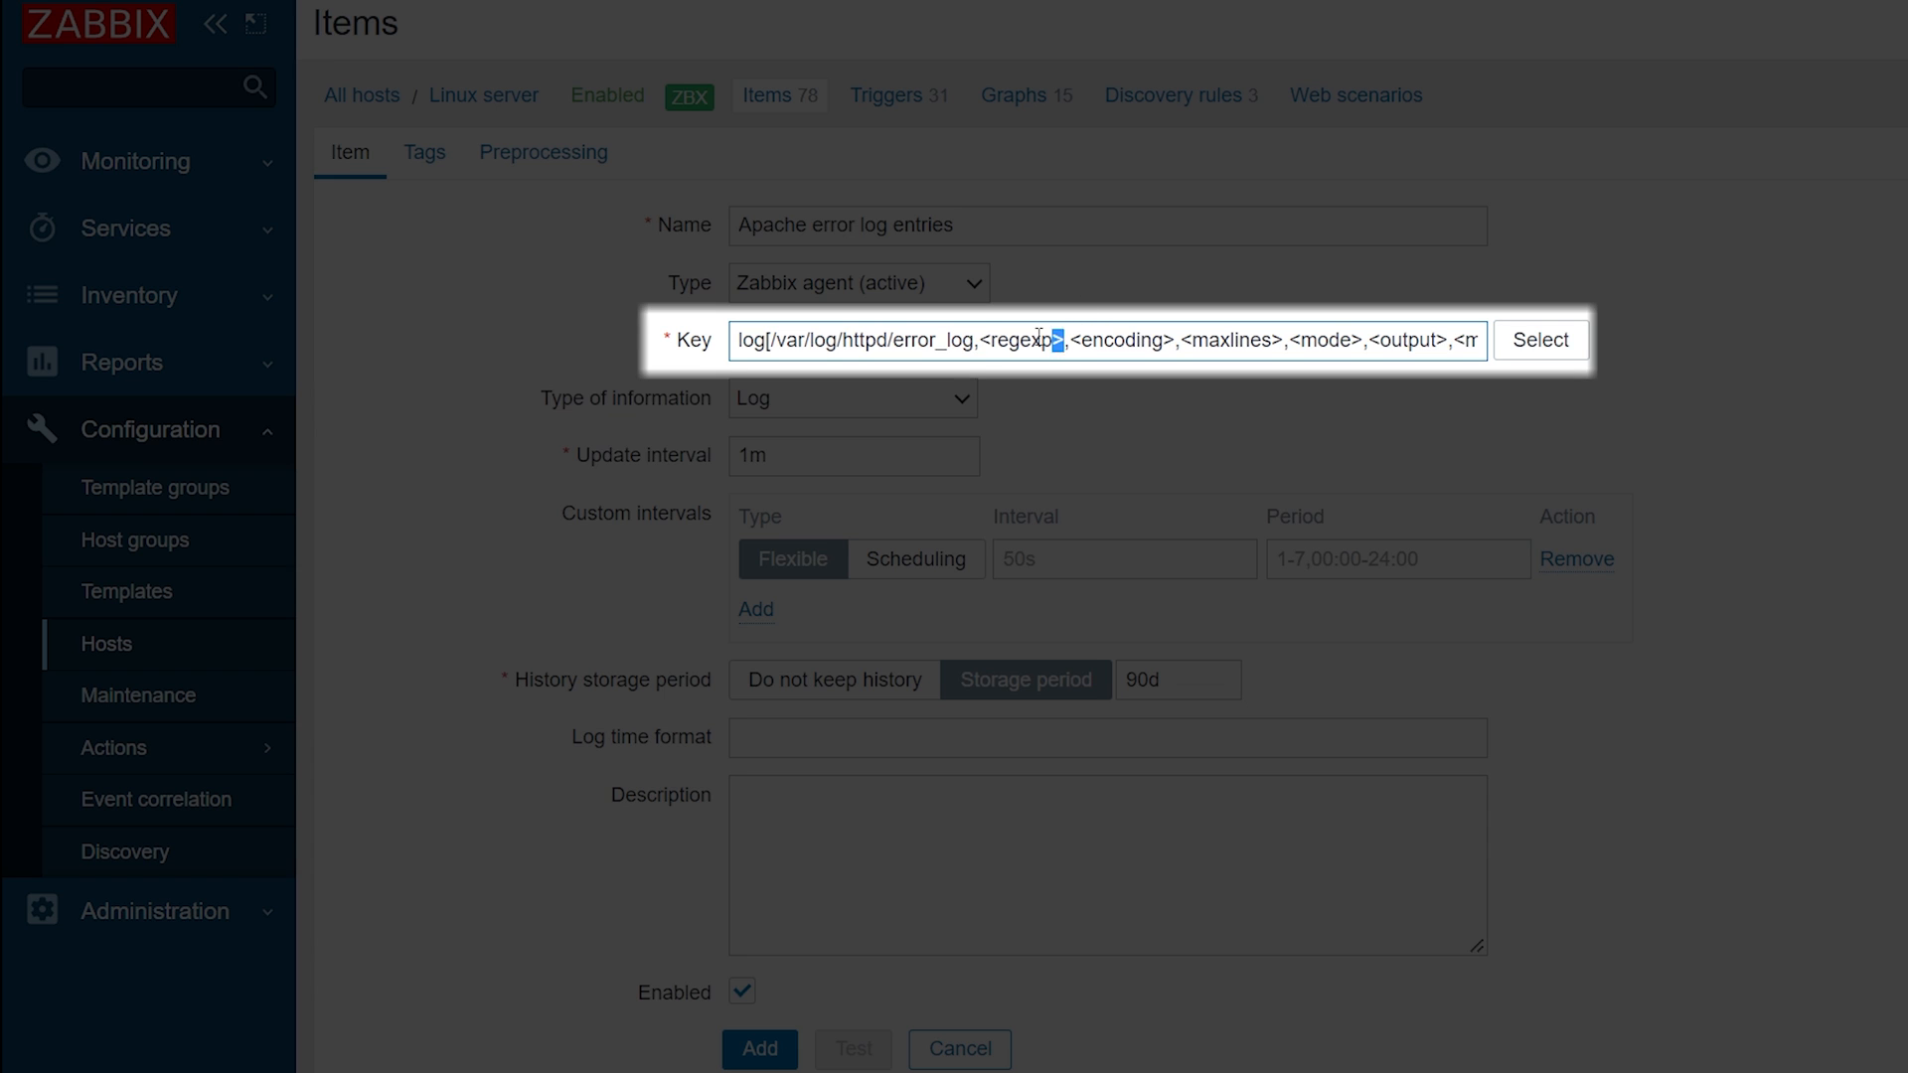
double_click(1012, 340)
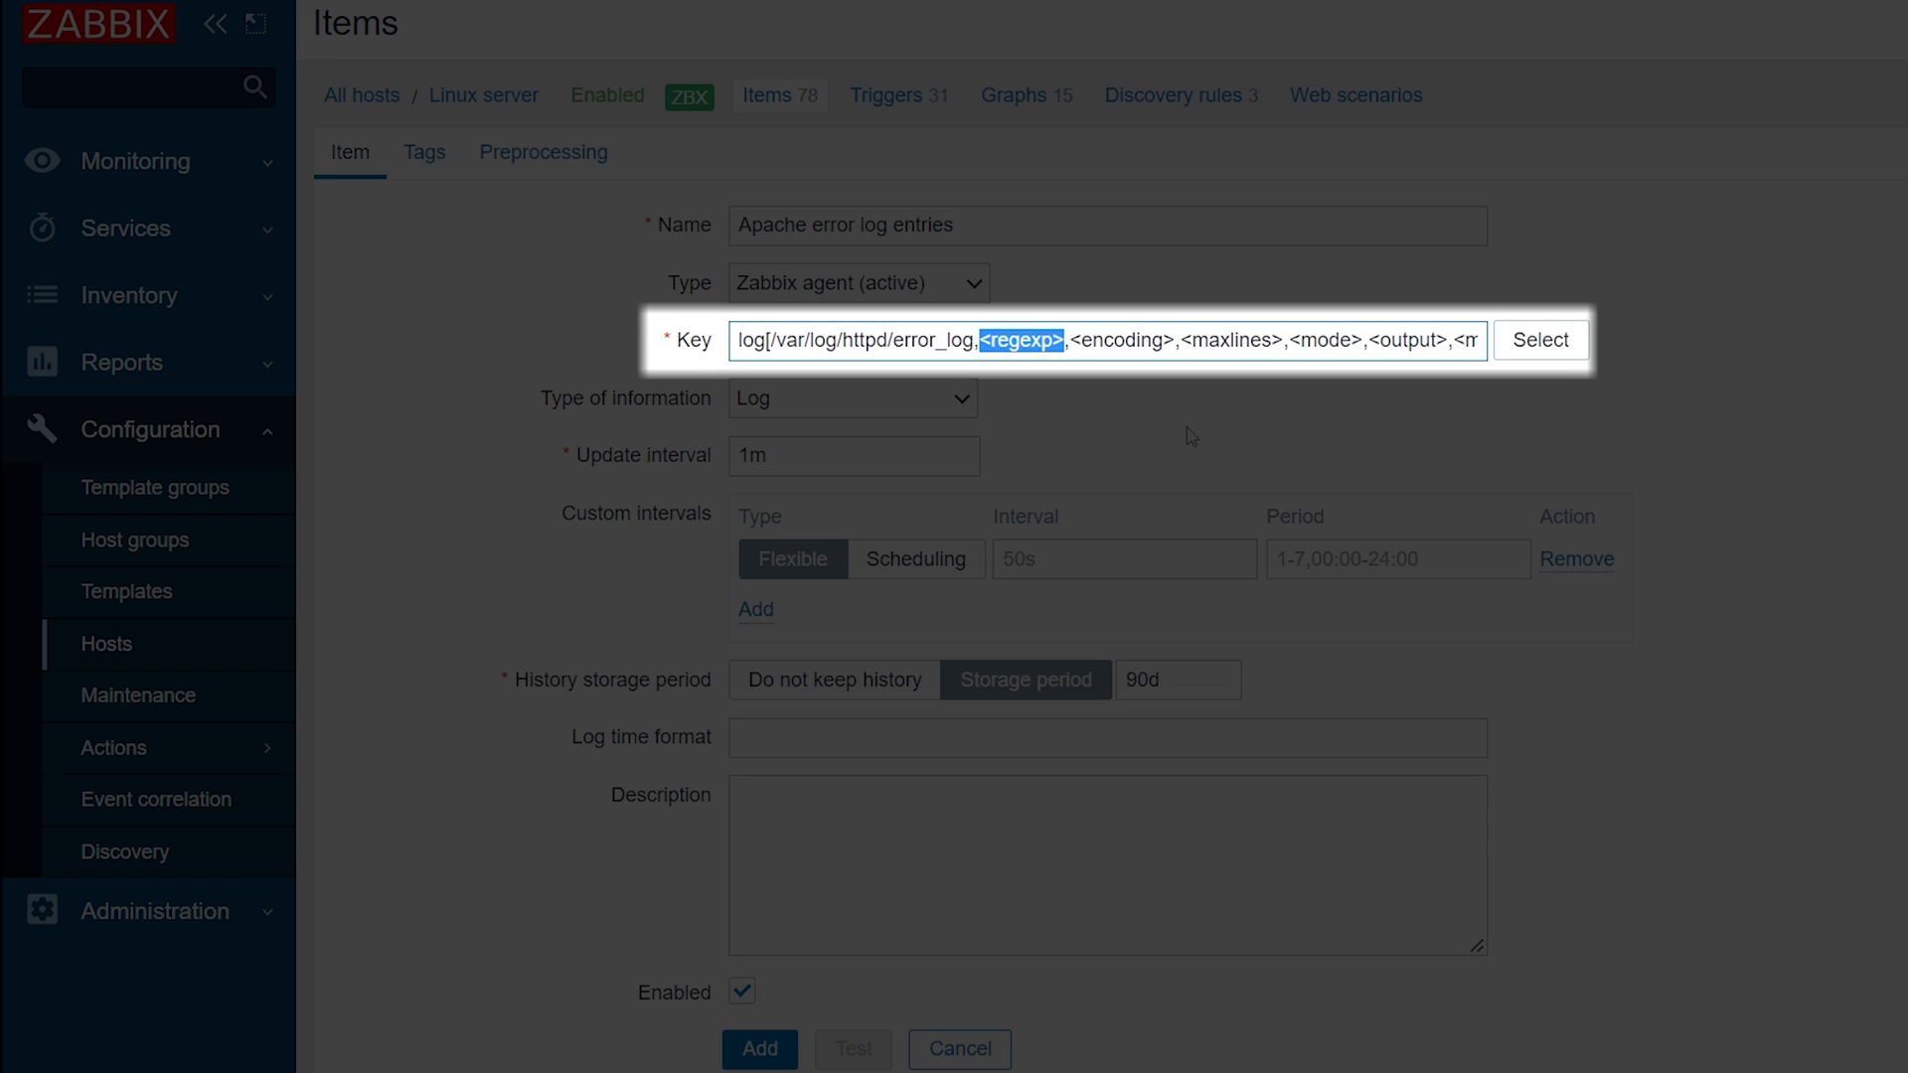
text(error)
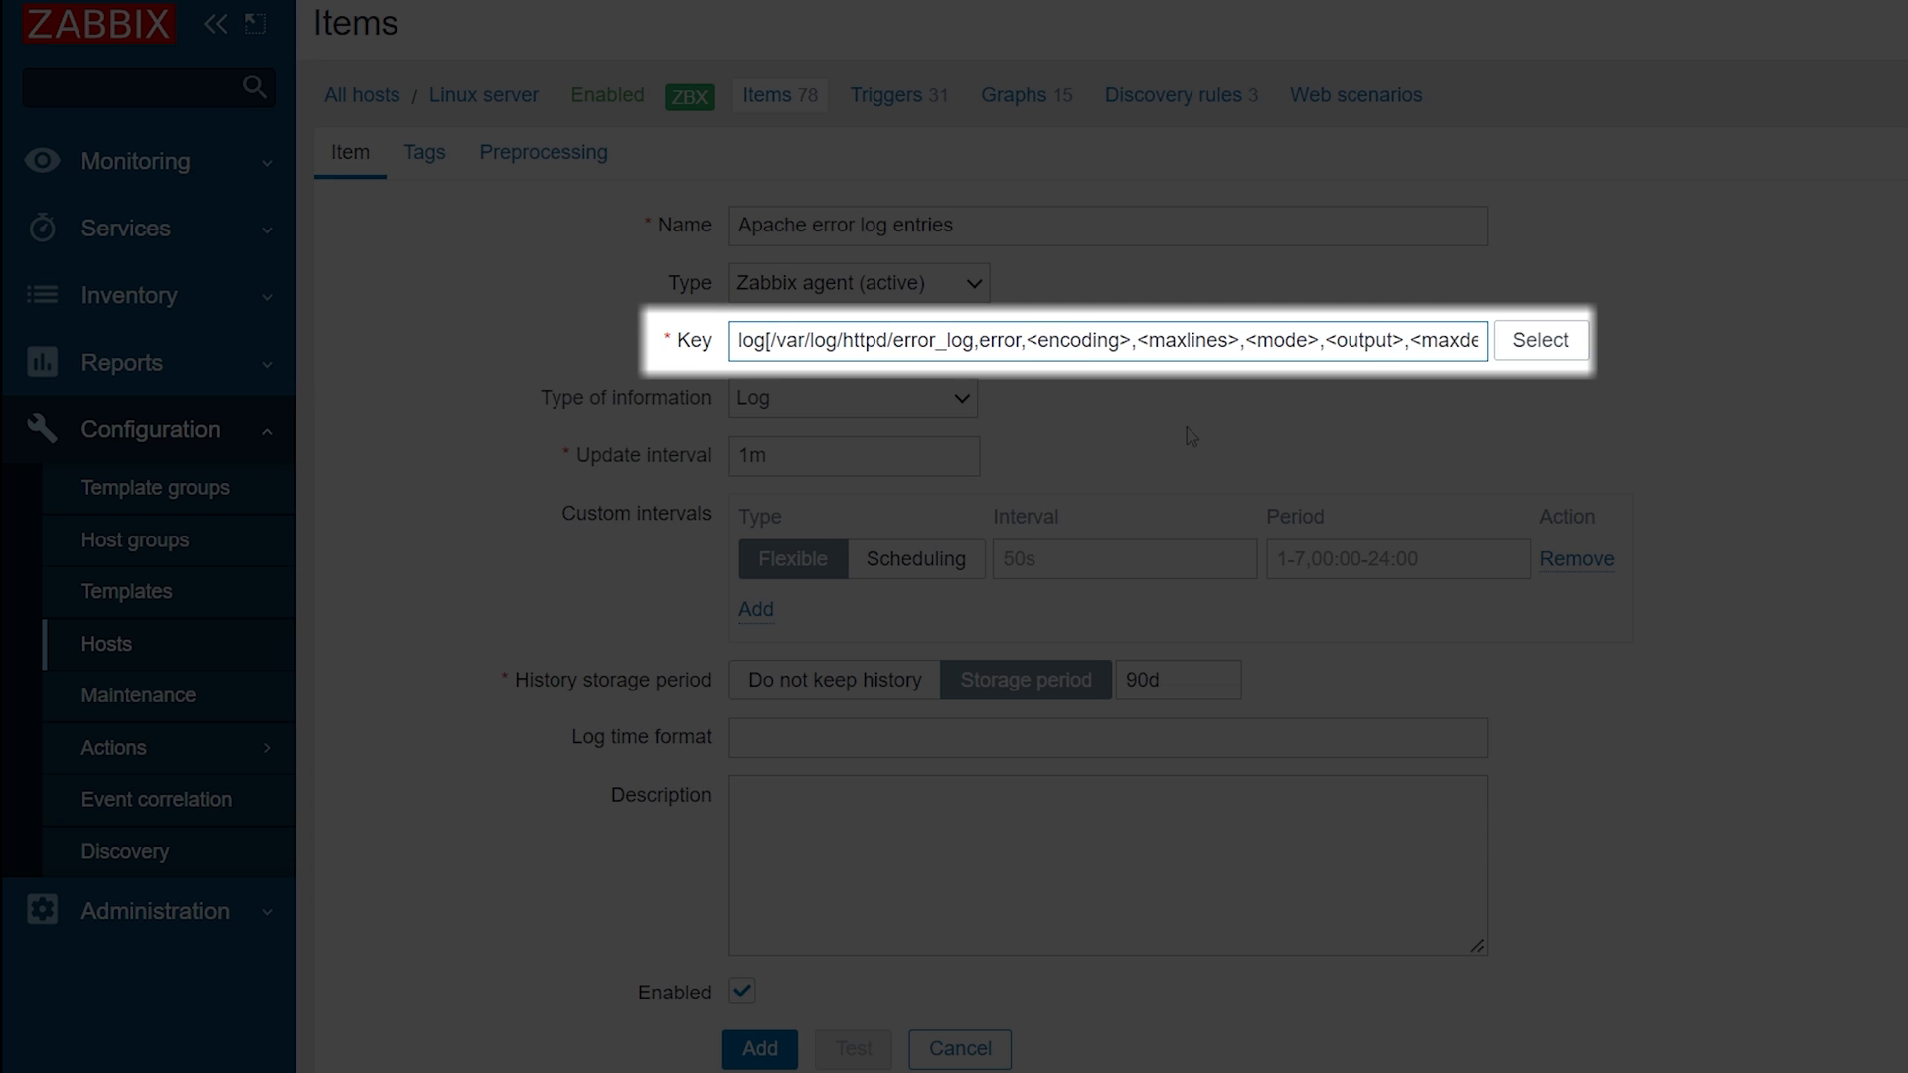
- Clear the encoding and maxlines placeholders and set the mode to skip
double_click(1075, 340)
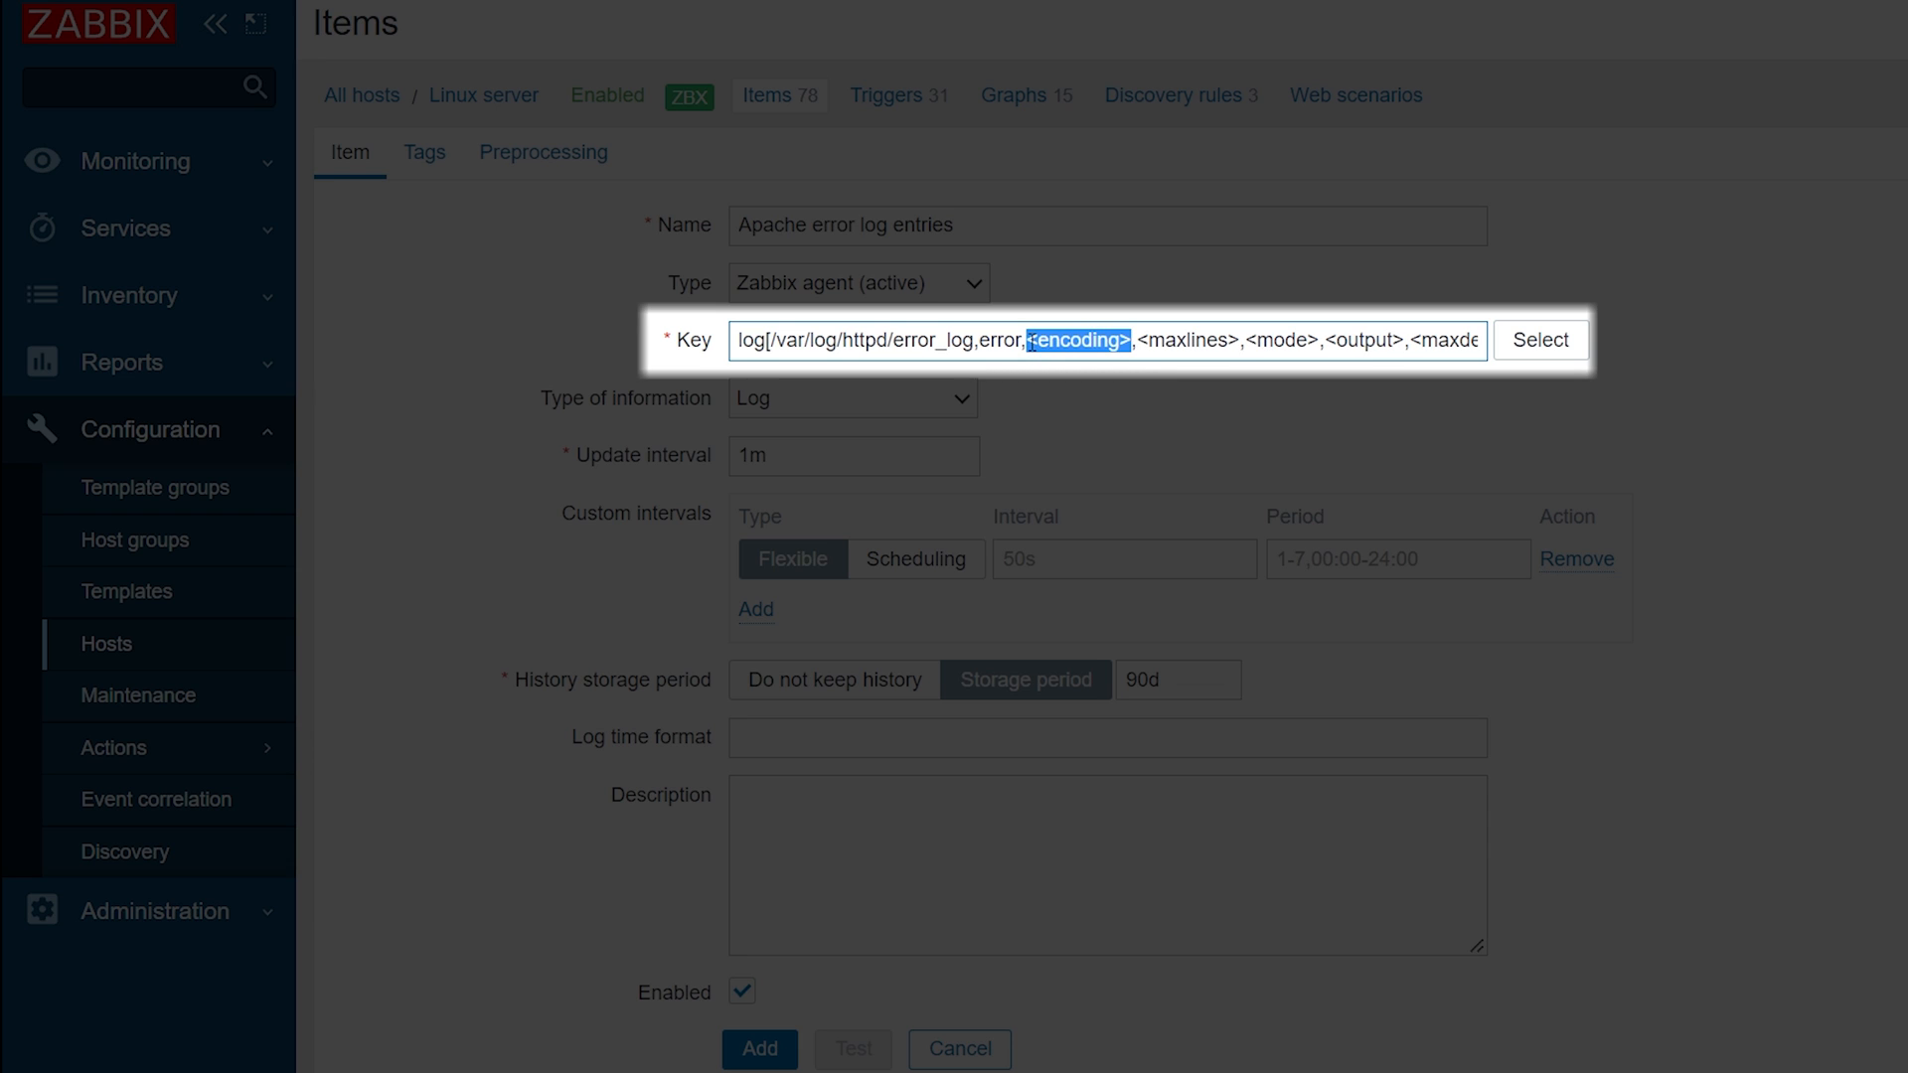
key(Delete)
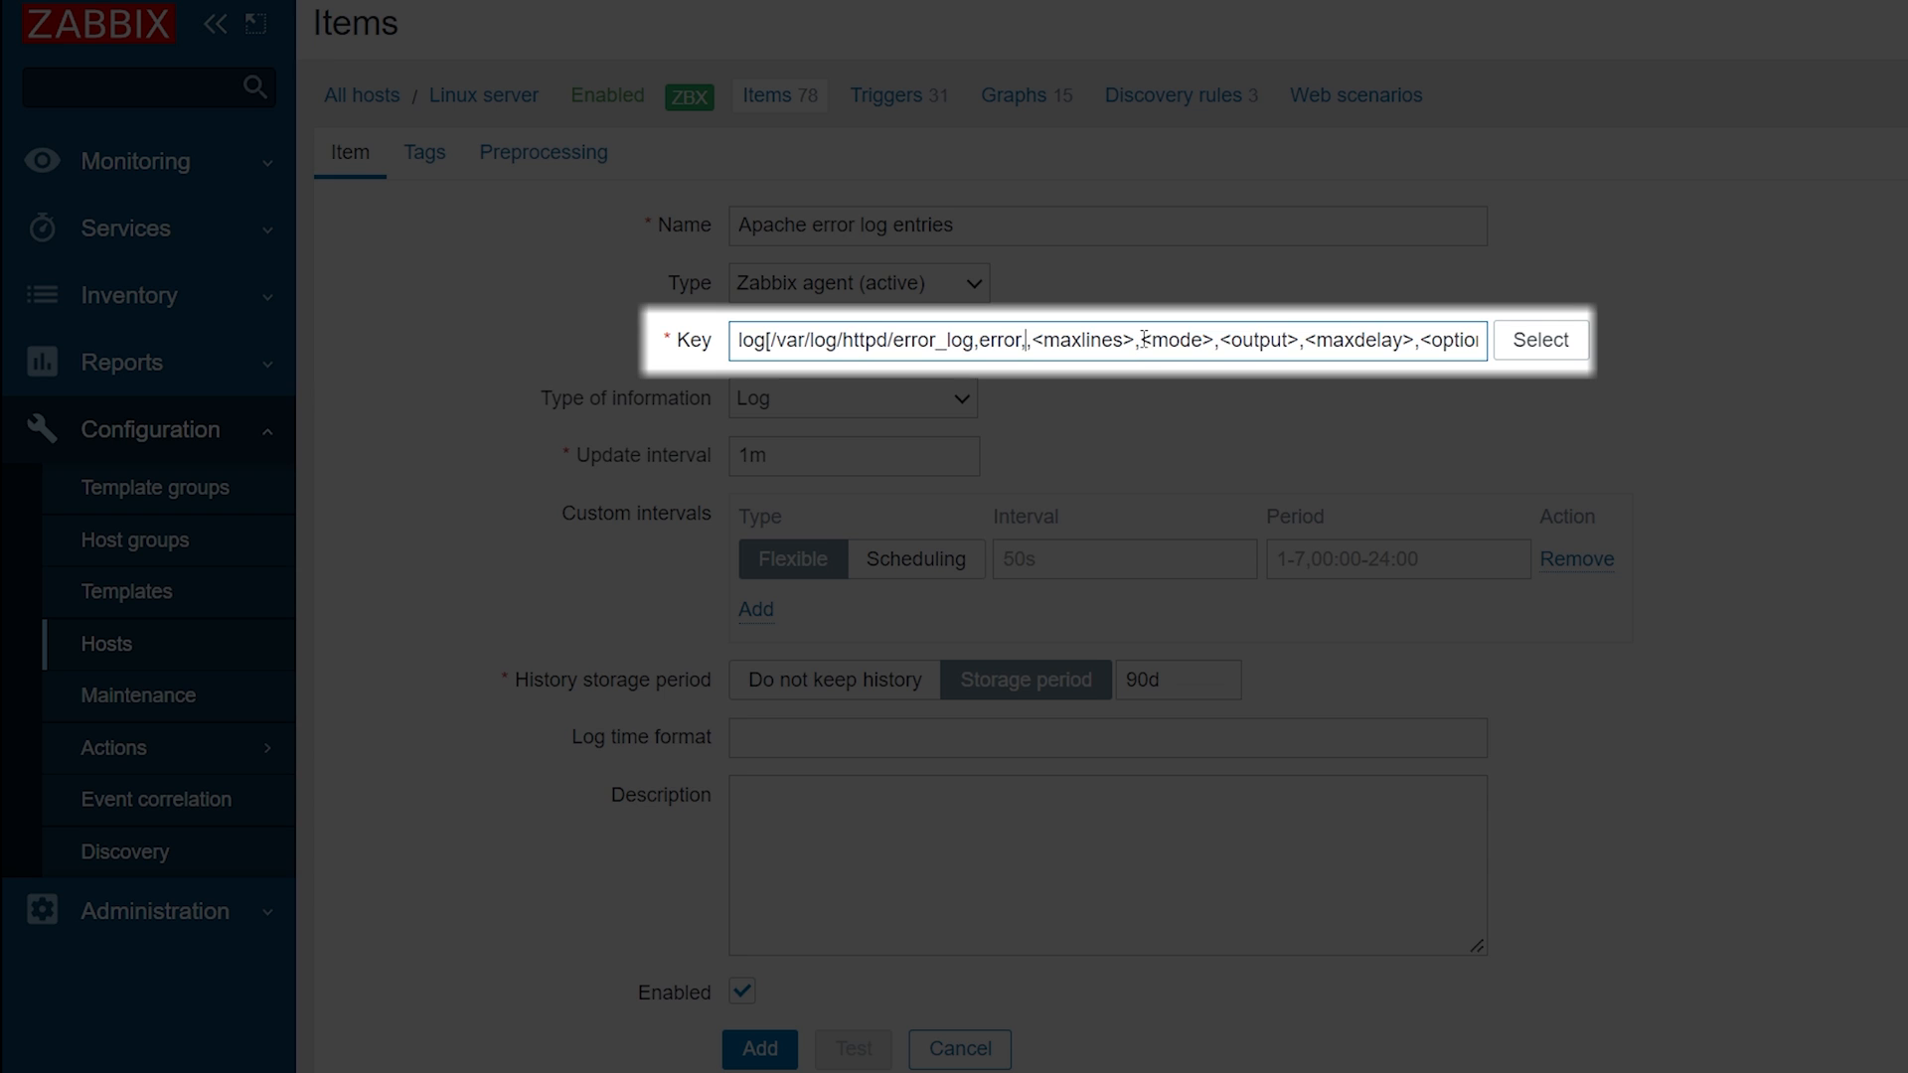
double_click(1081, 339)
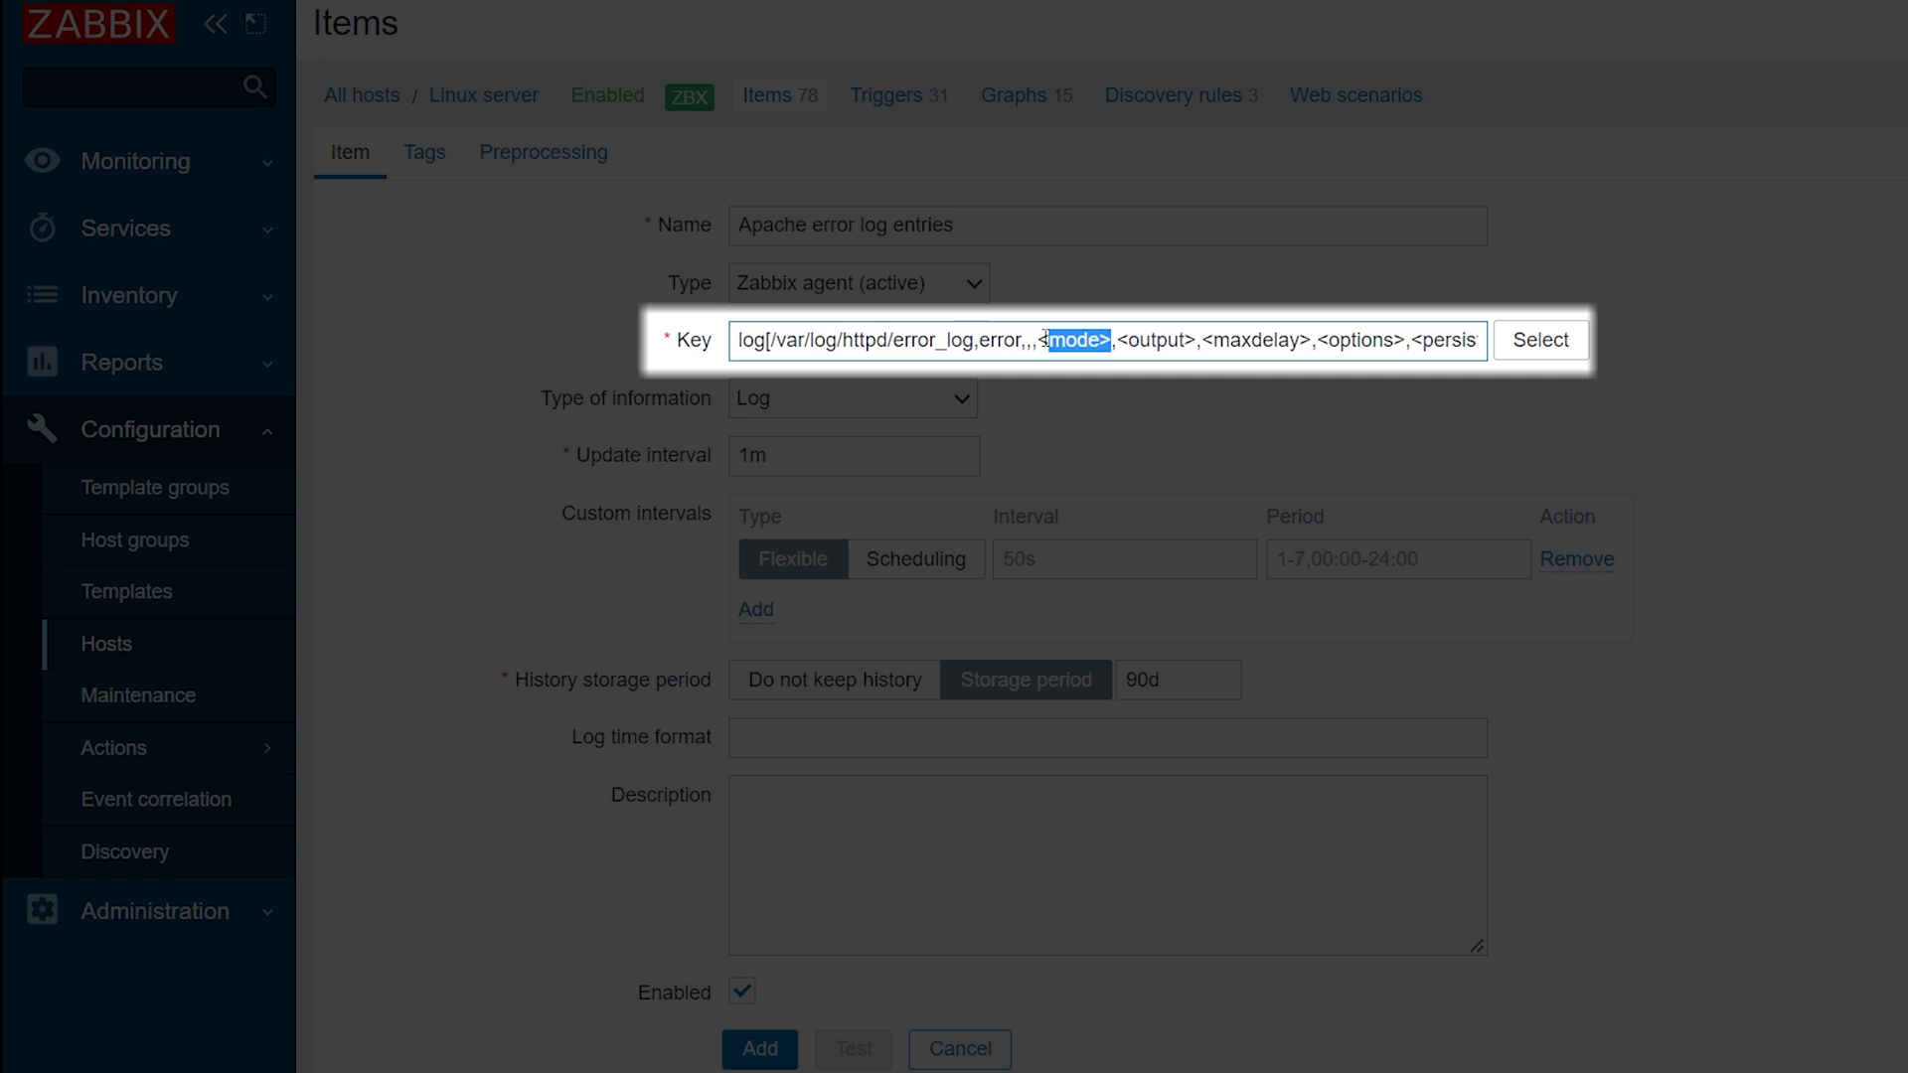
text(ski)
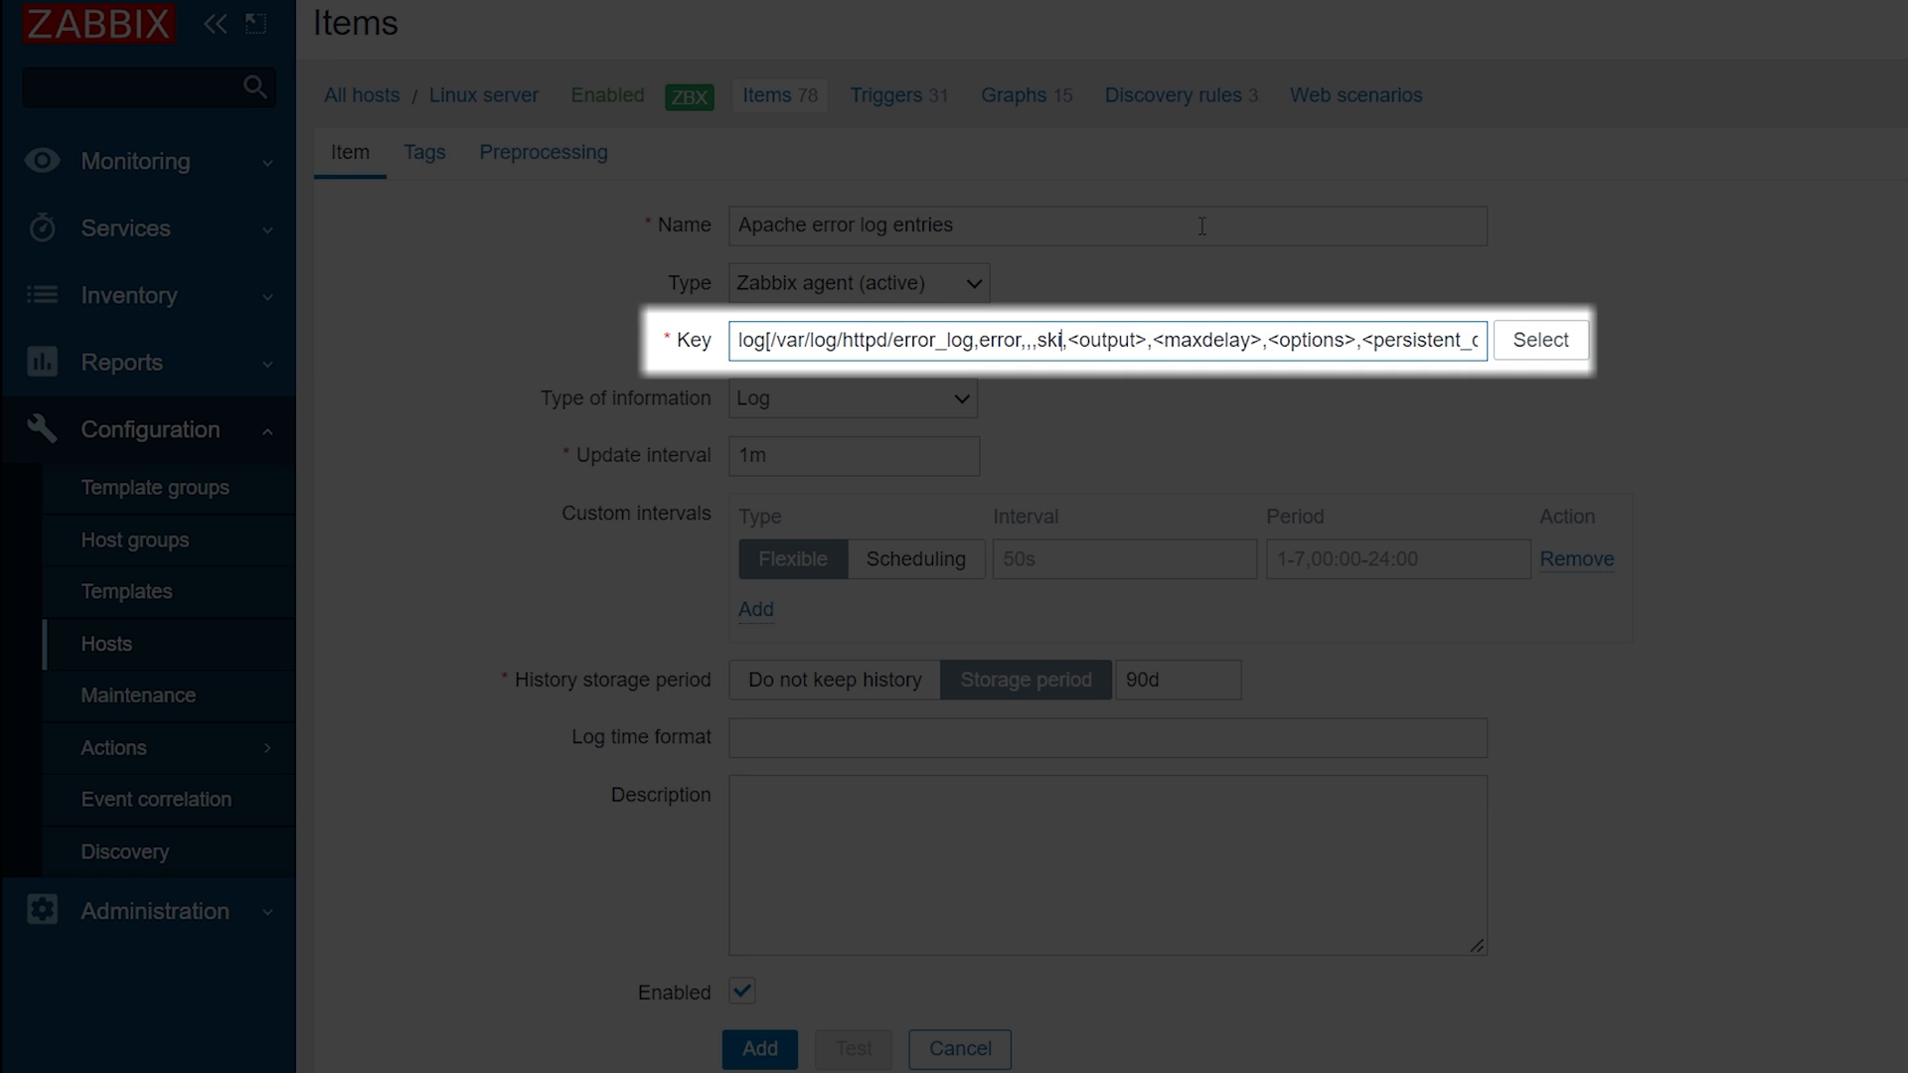
text(pd/error_log,error,,,skip])
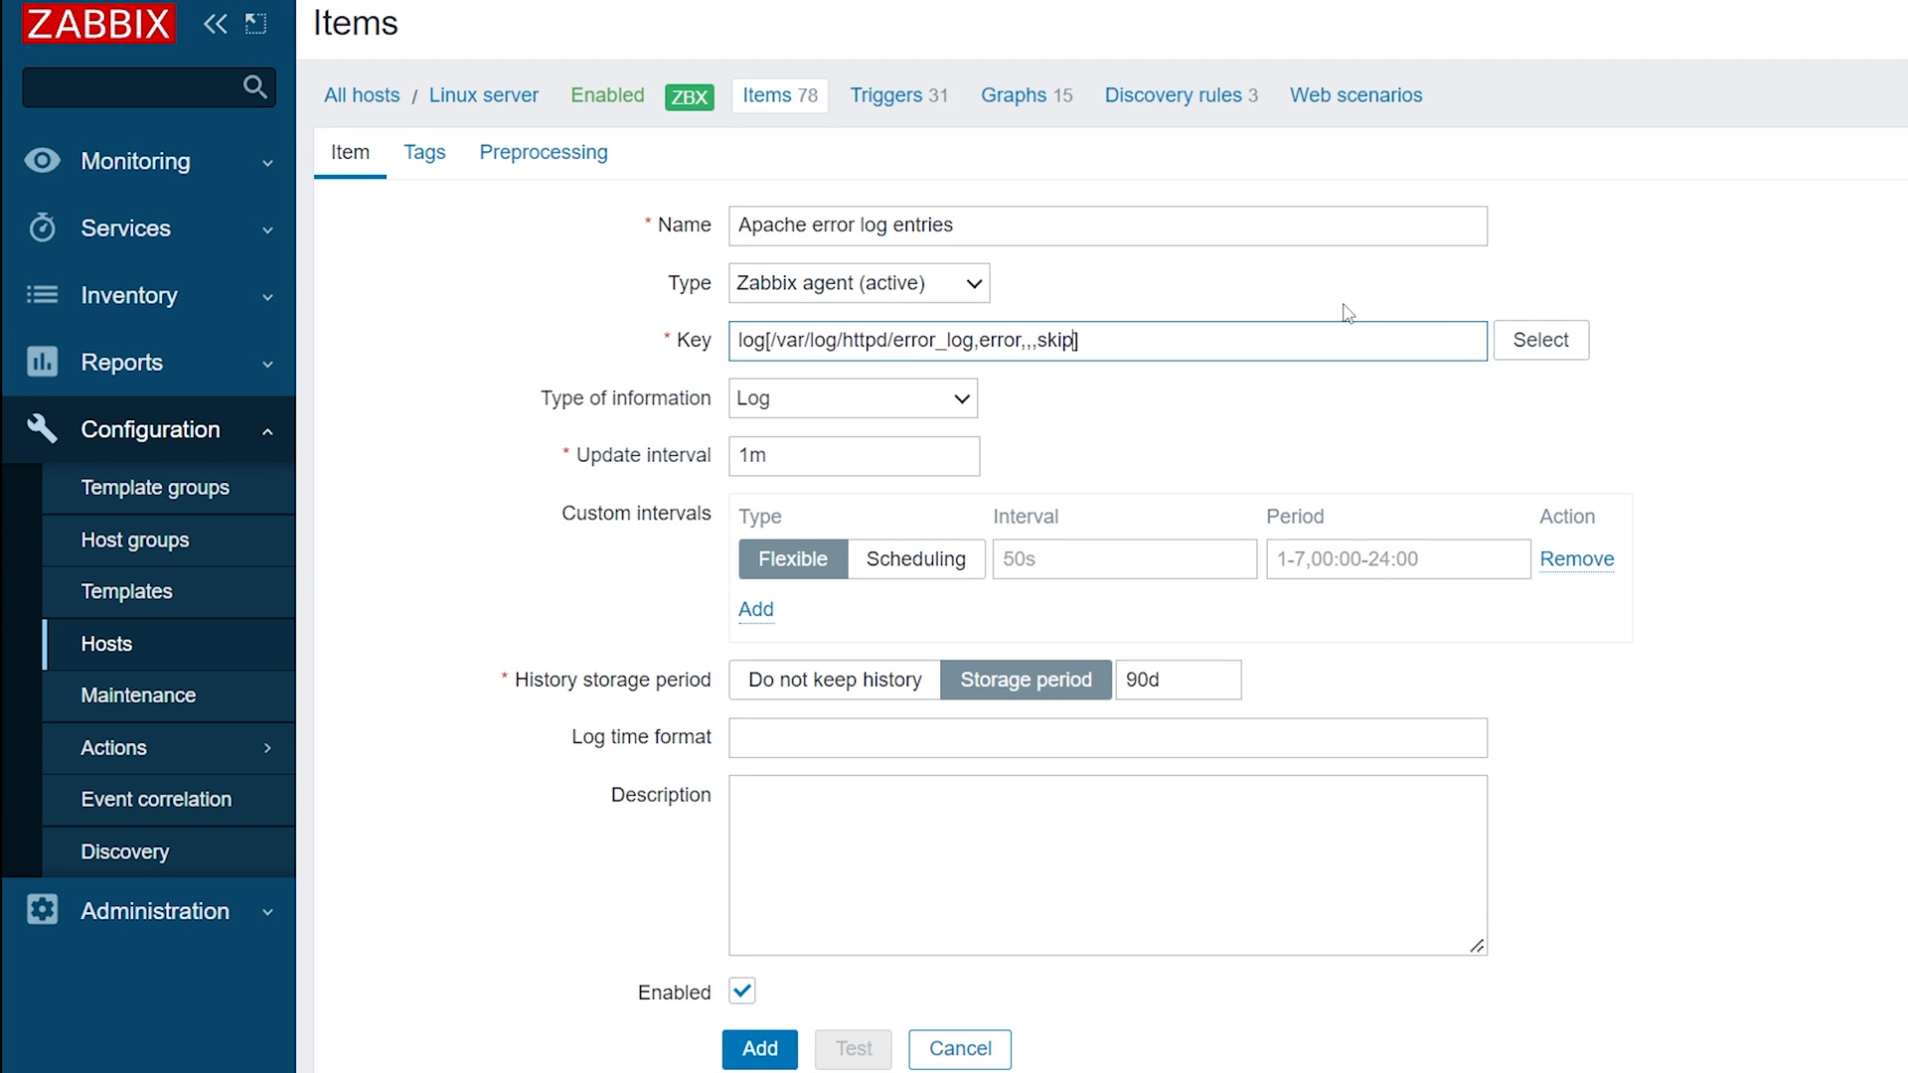
mouse_move(1256, 295)
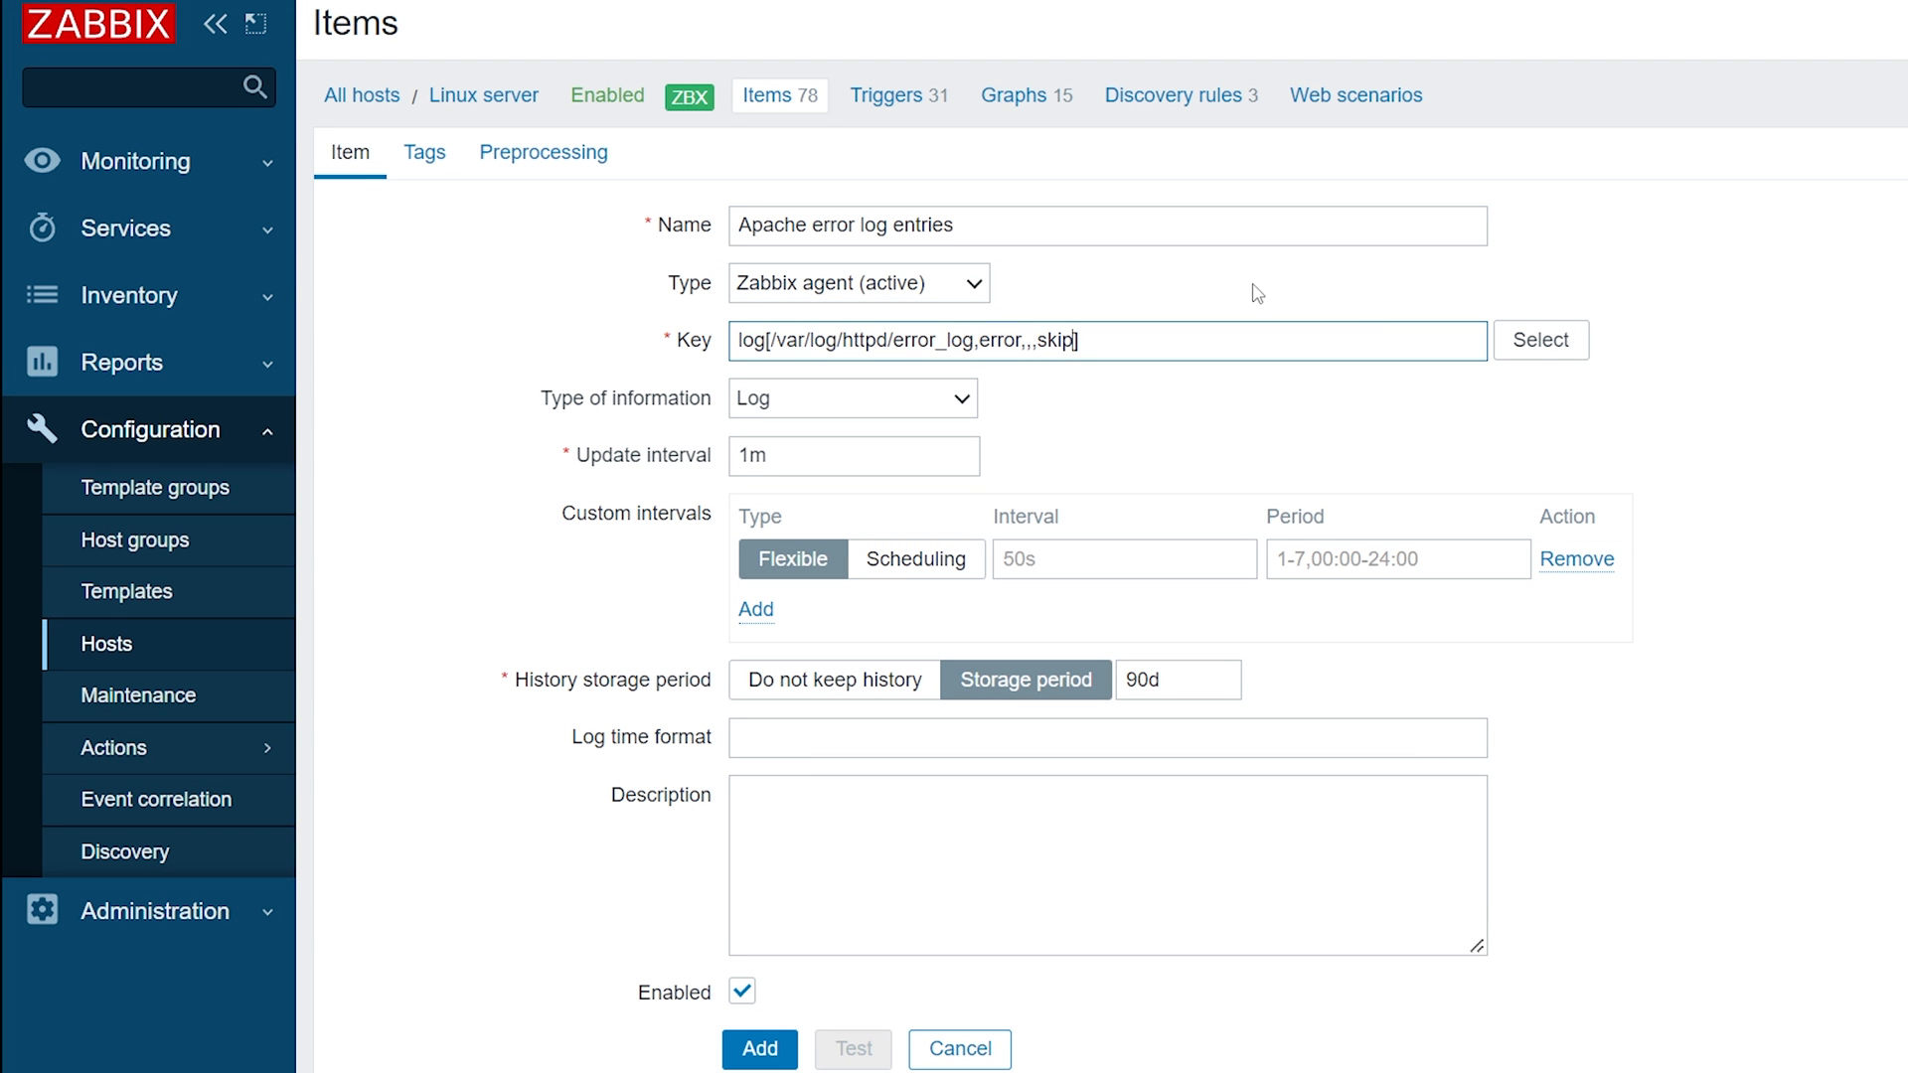
mouse_move(958, 410)
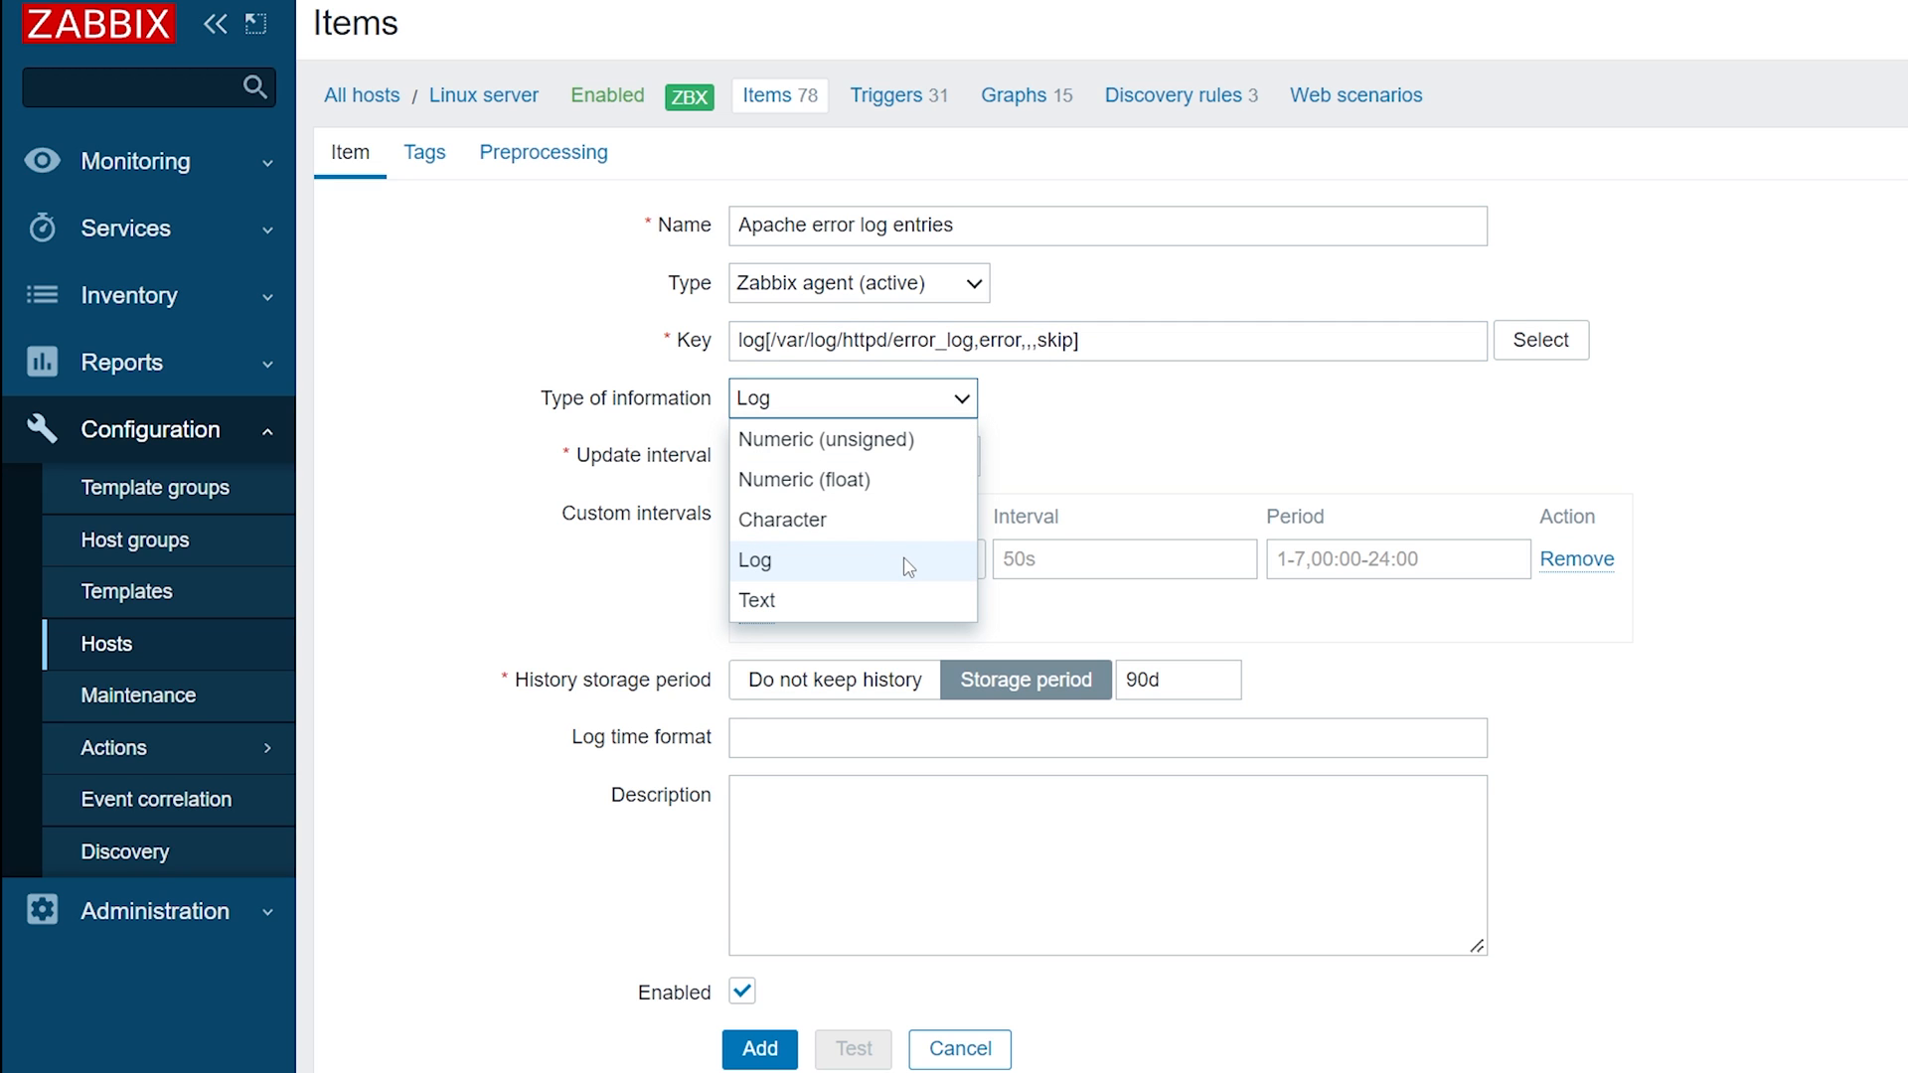
- Keep information type Log, set update interval 1s, and add the item
click(755, 561)
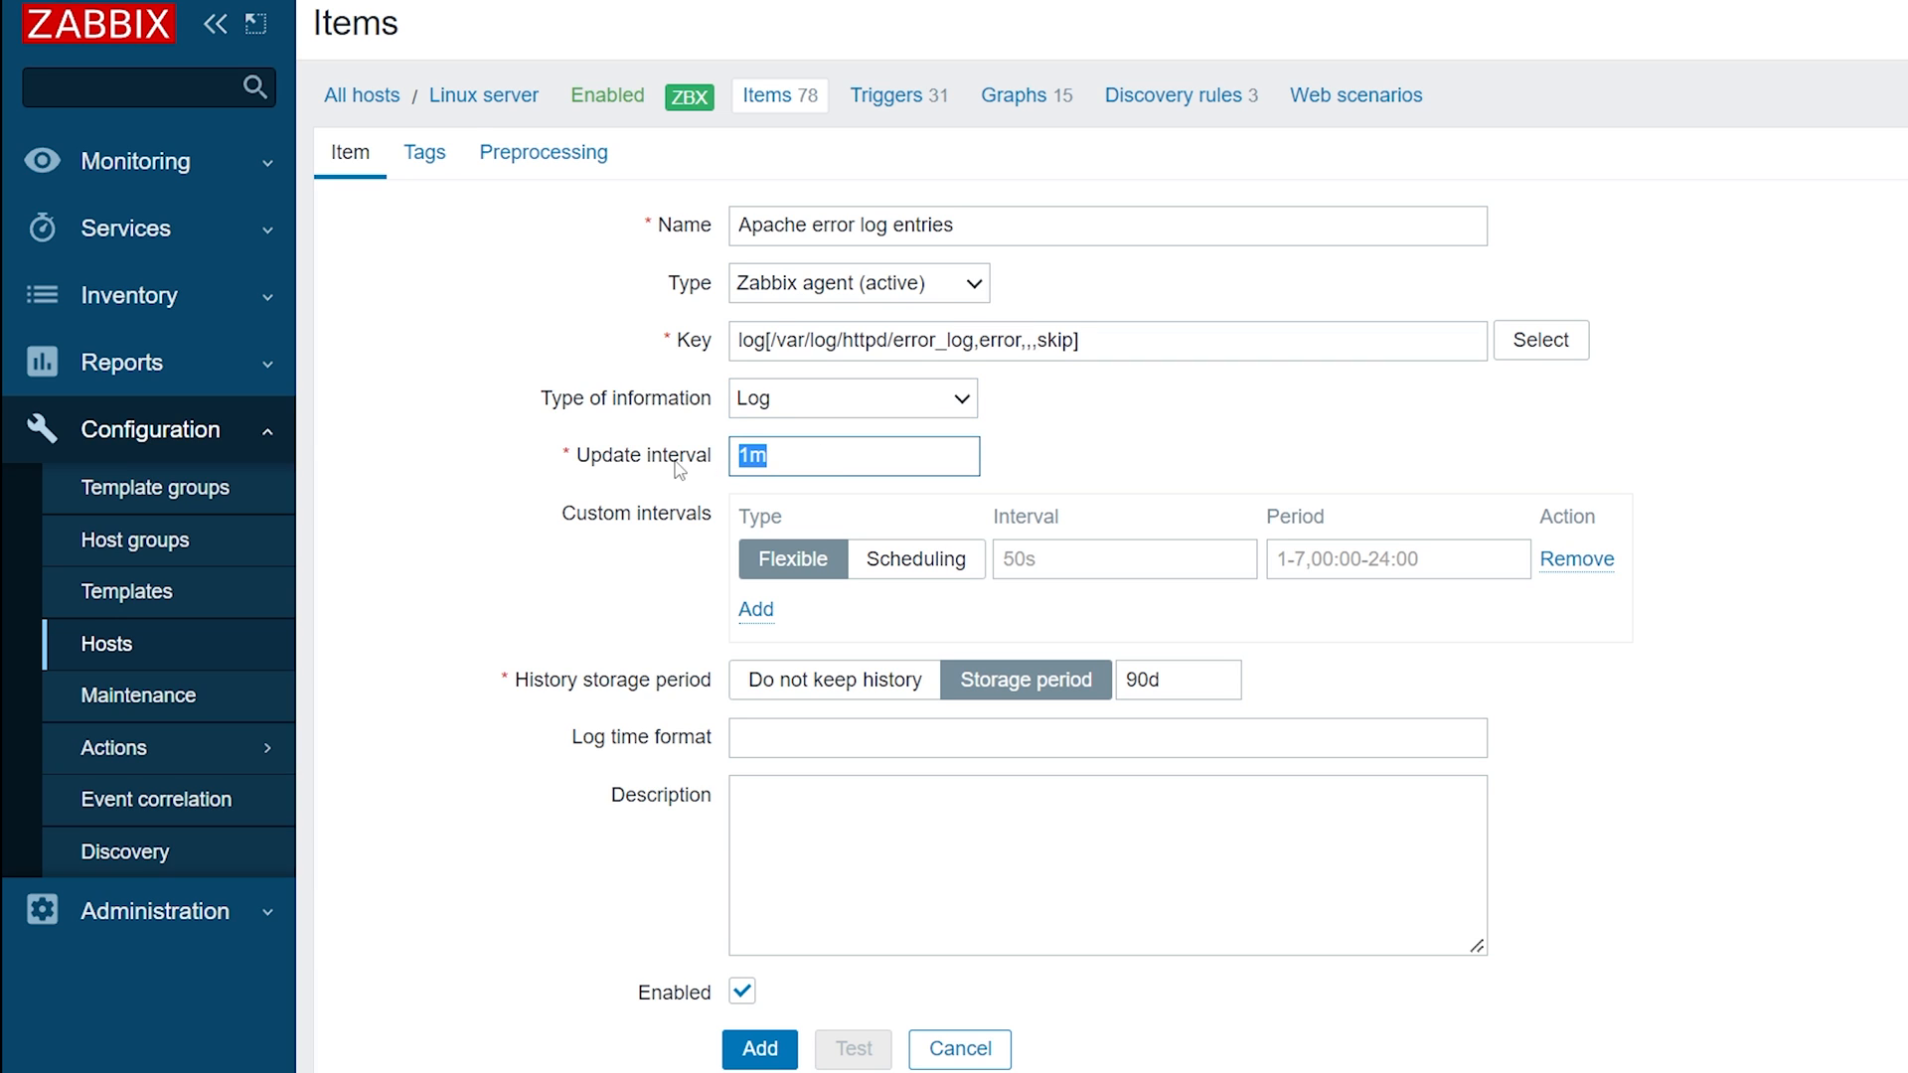
text(1s)
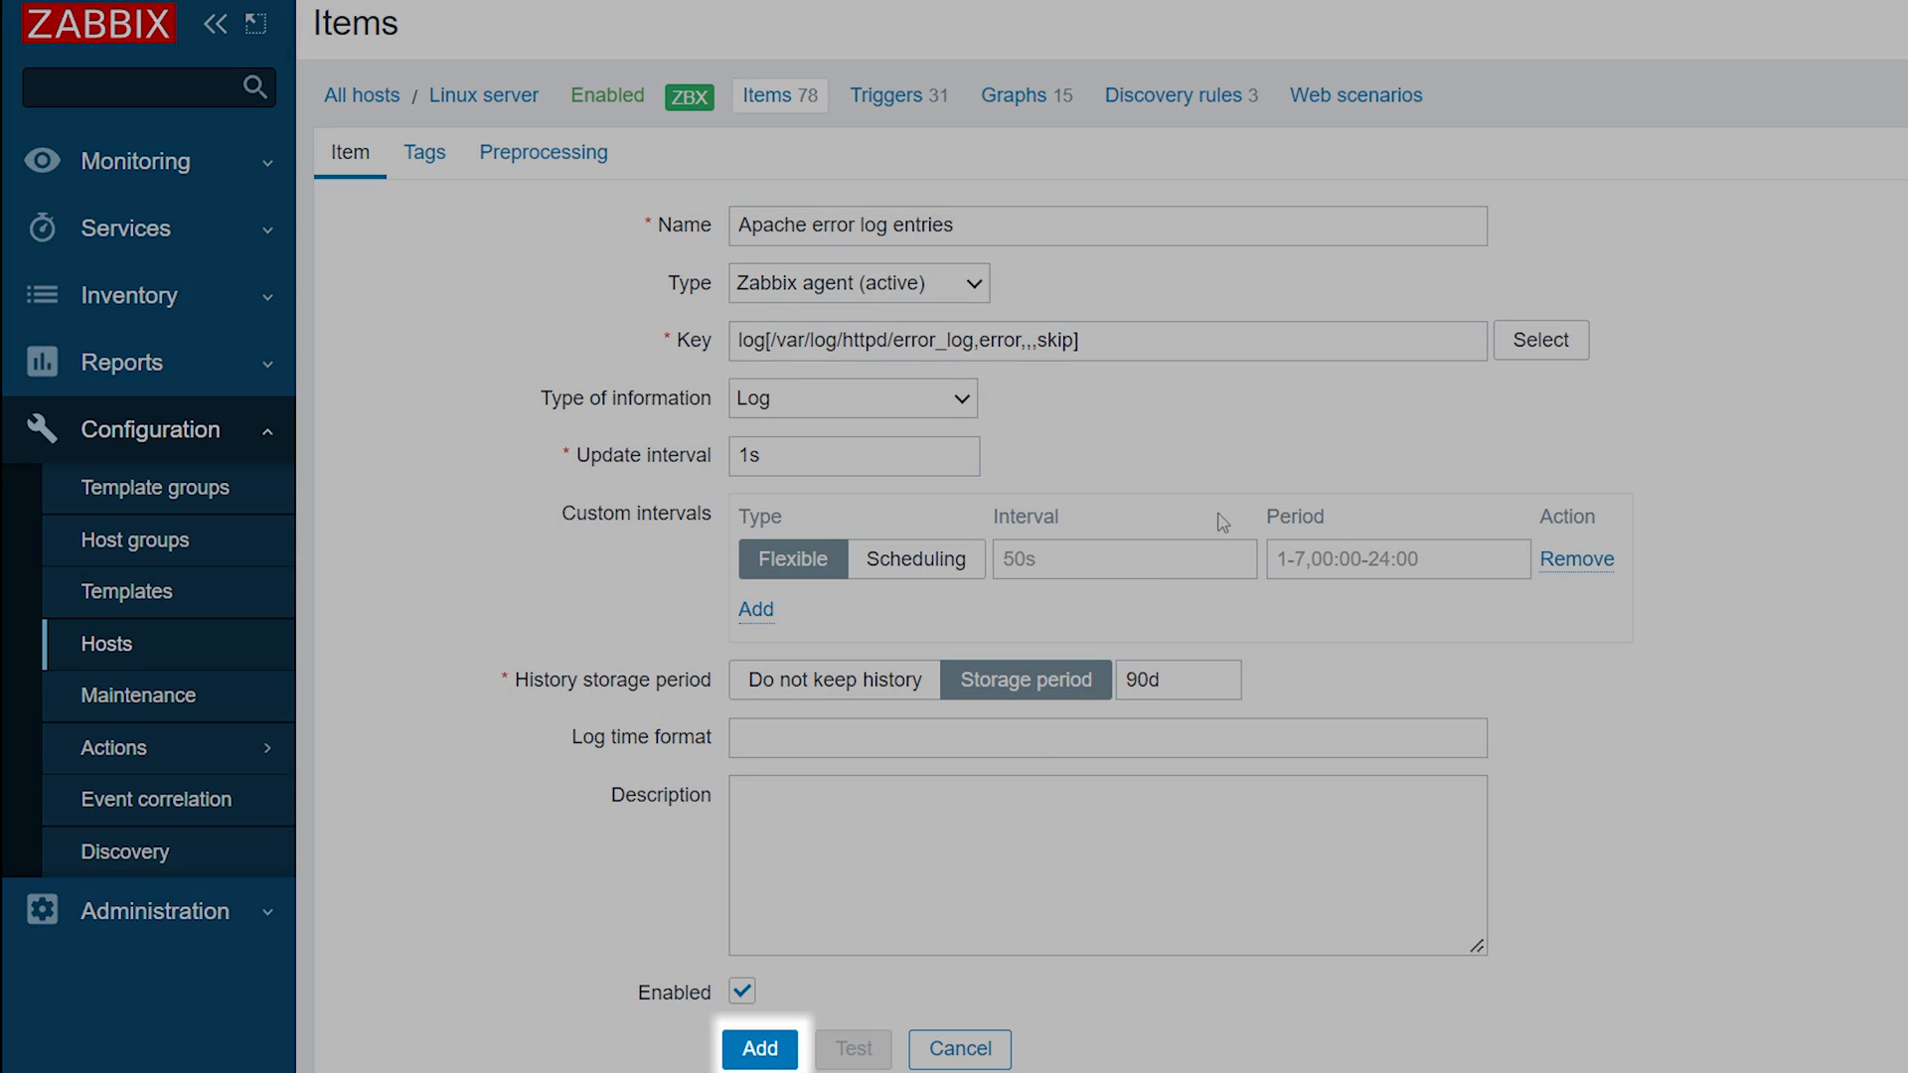
click(760, 1050)
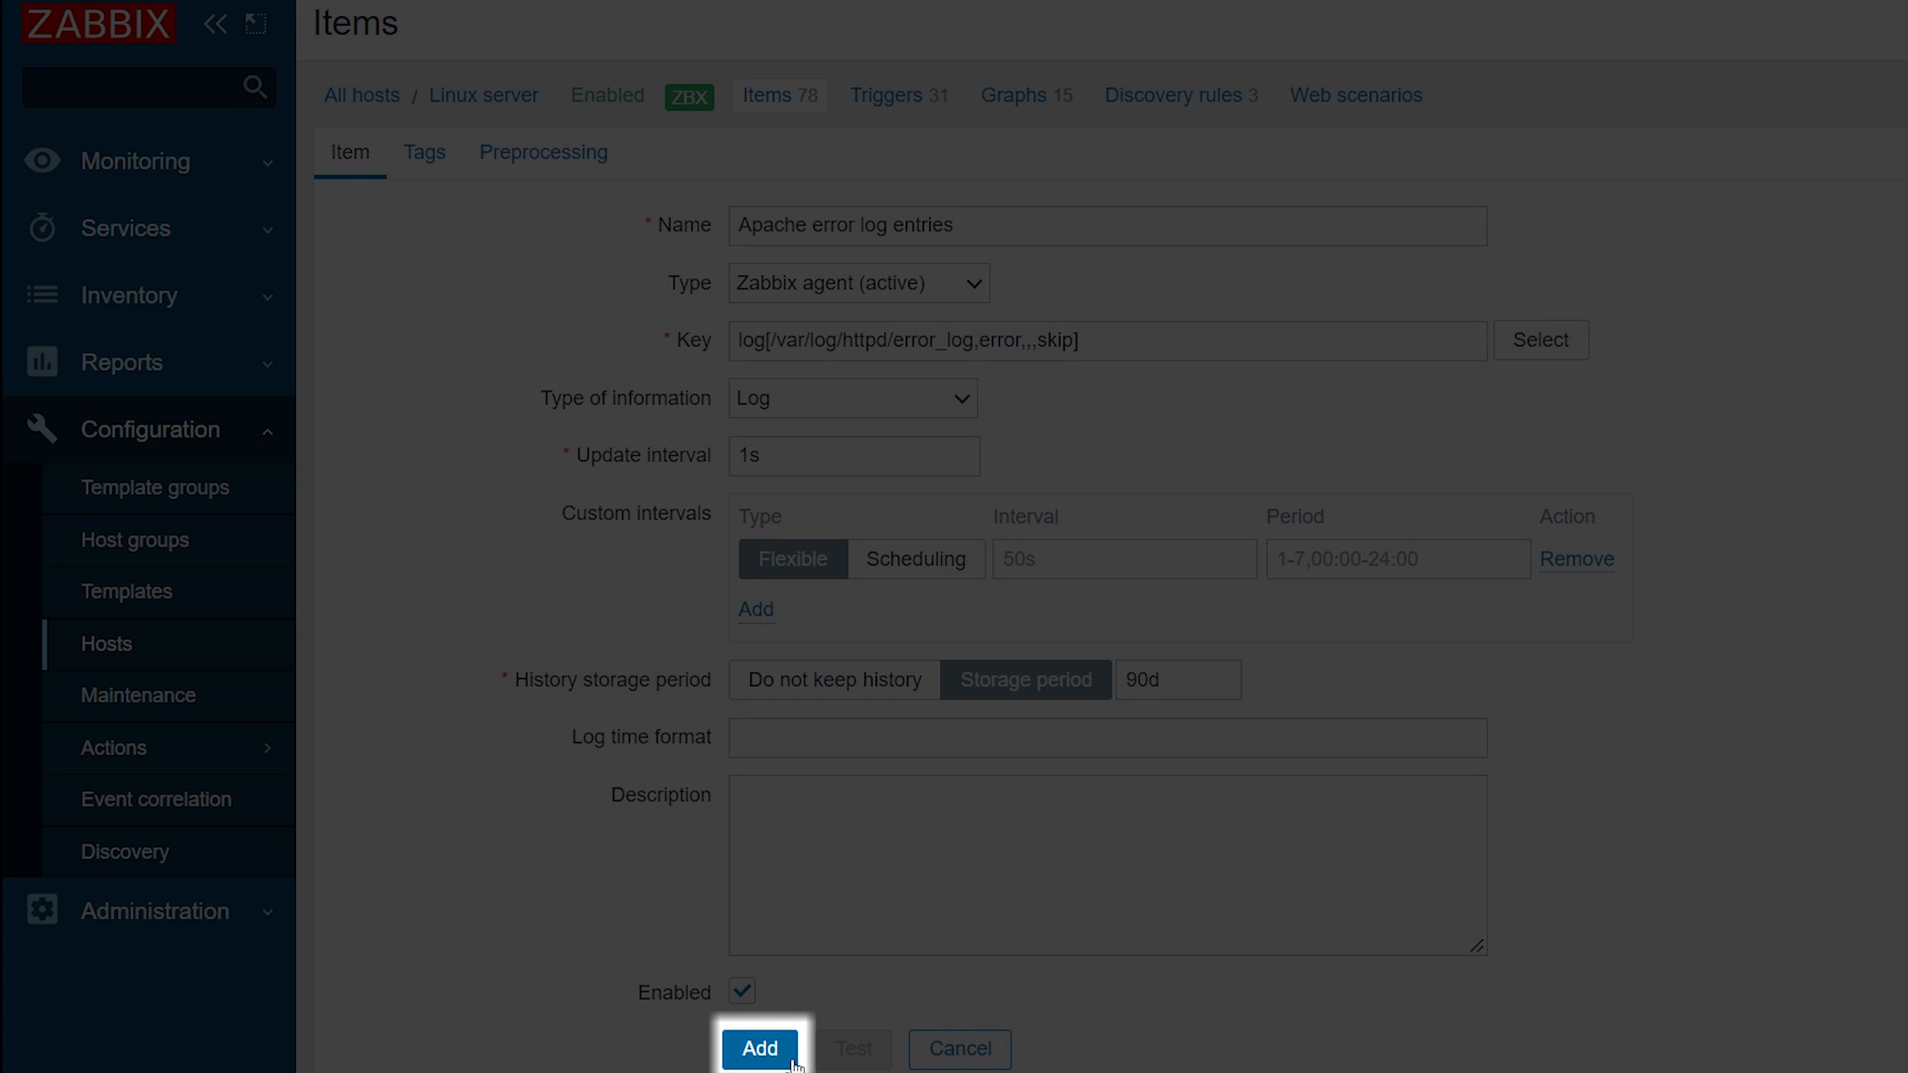
click(759, 1050)
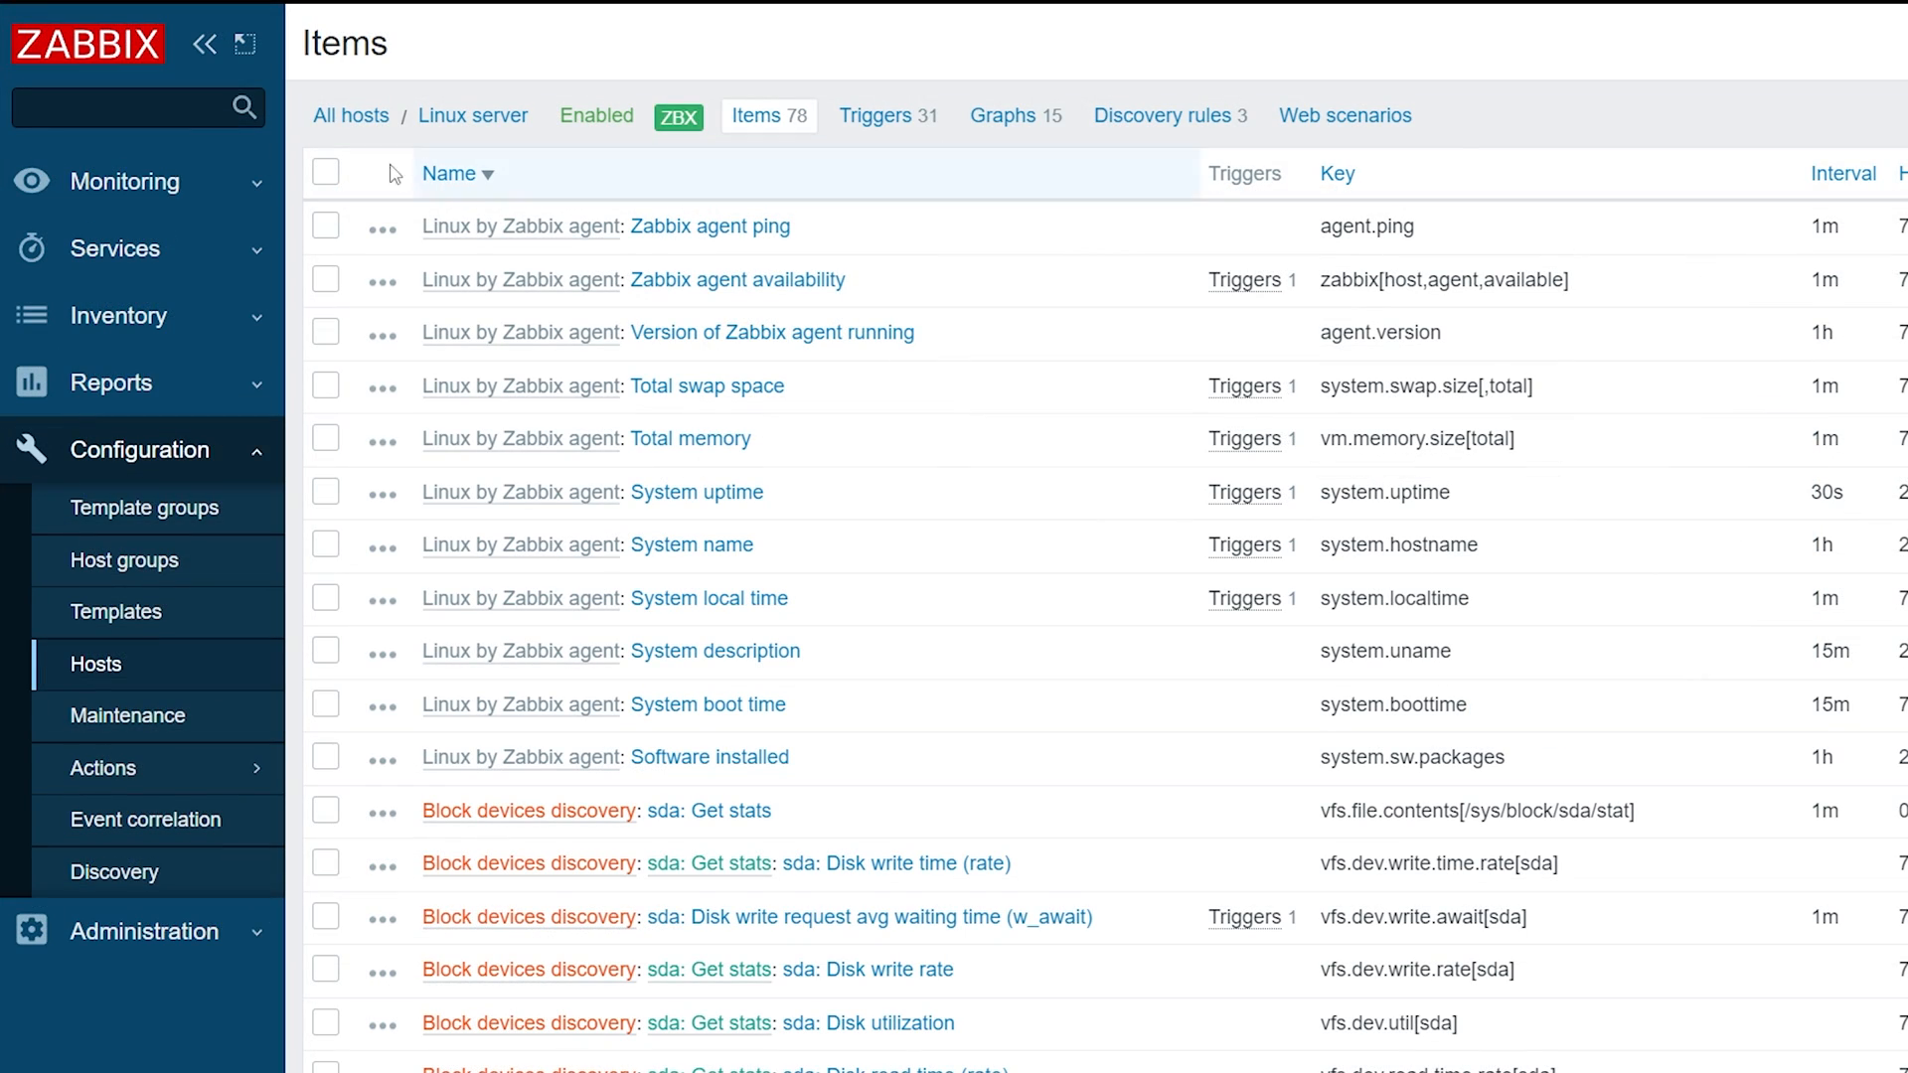
- View the history of Apache error log entries under Monitoring > Latest data
click(125, 180)
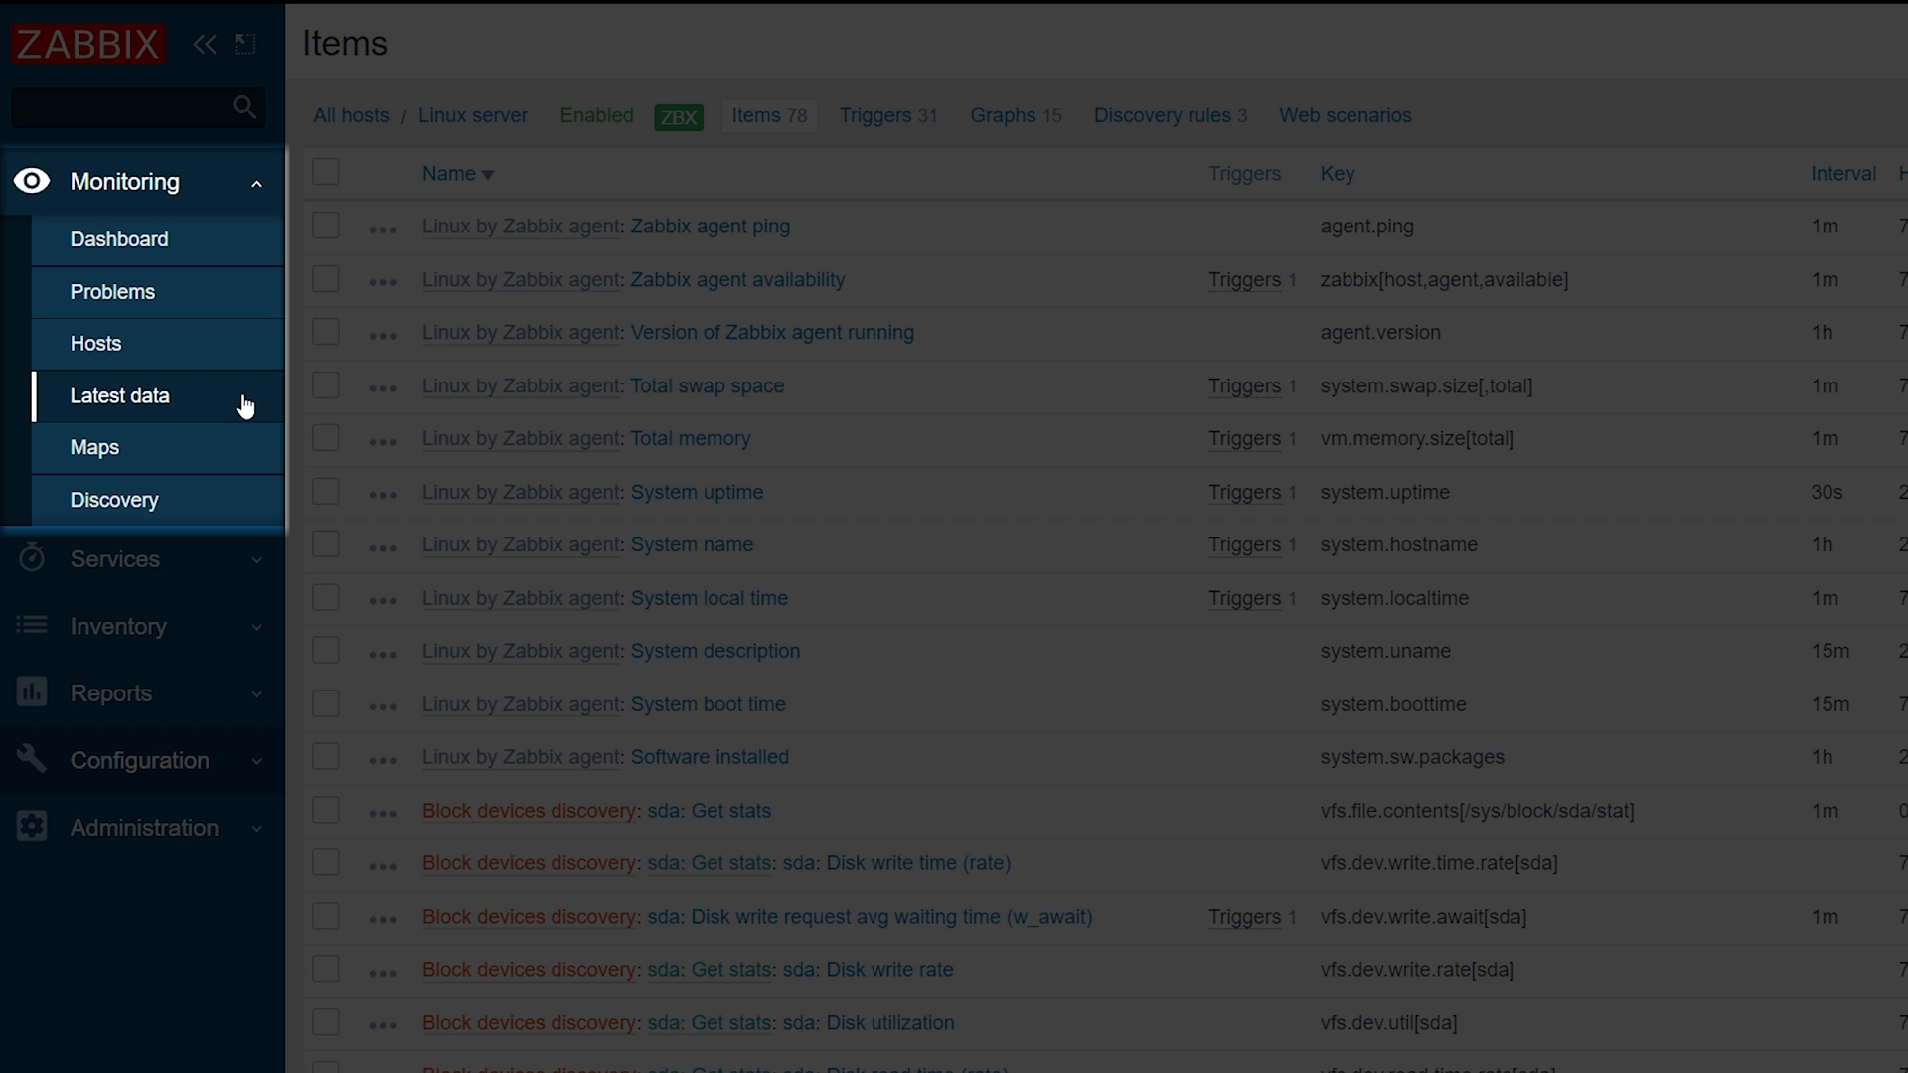
click(117, 395)
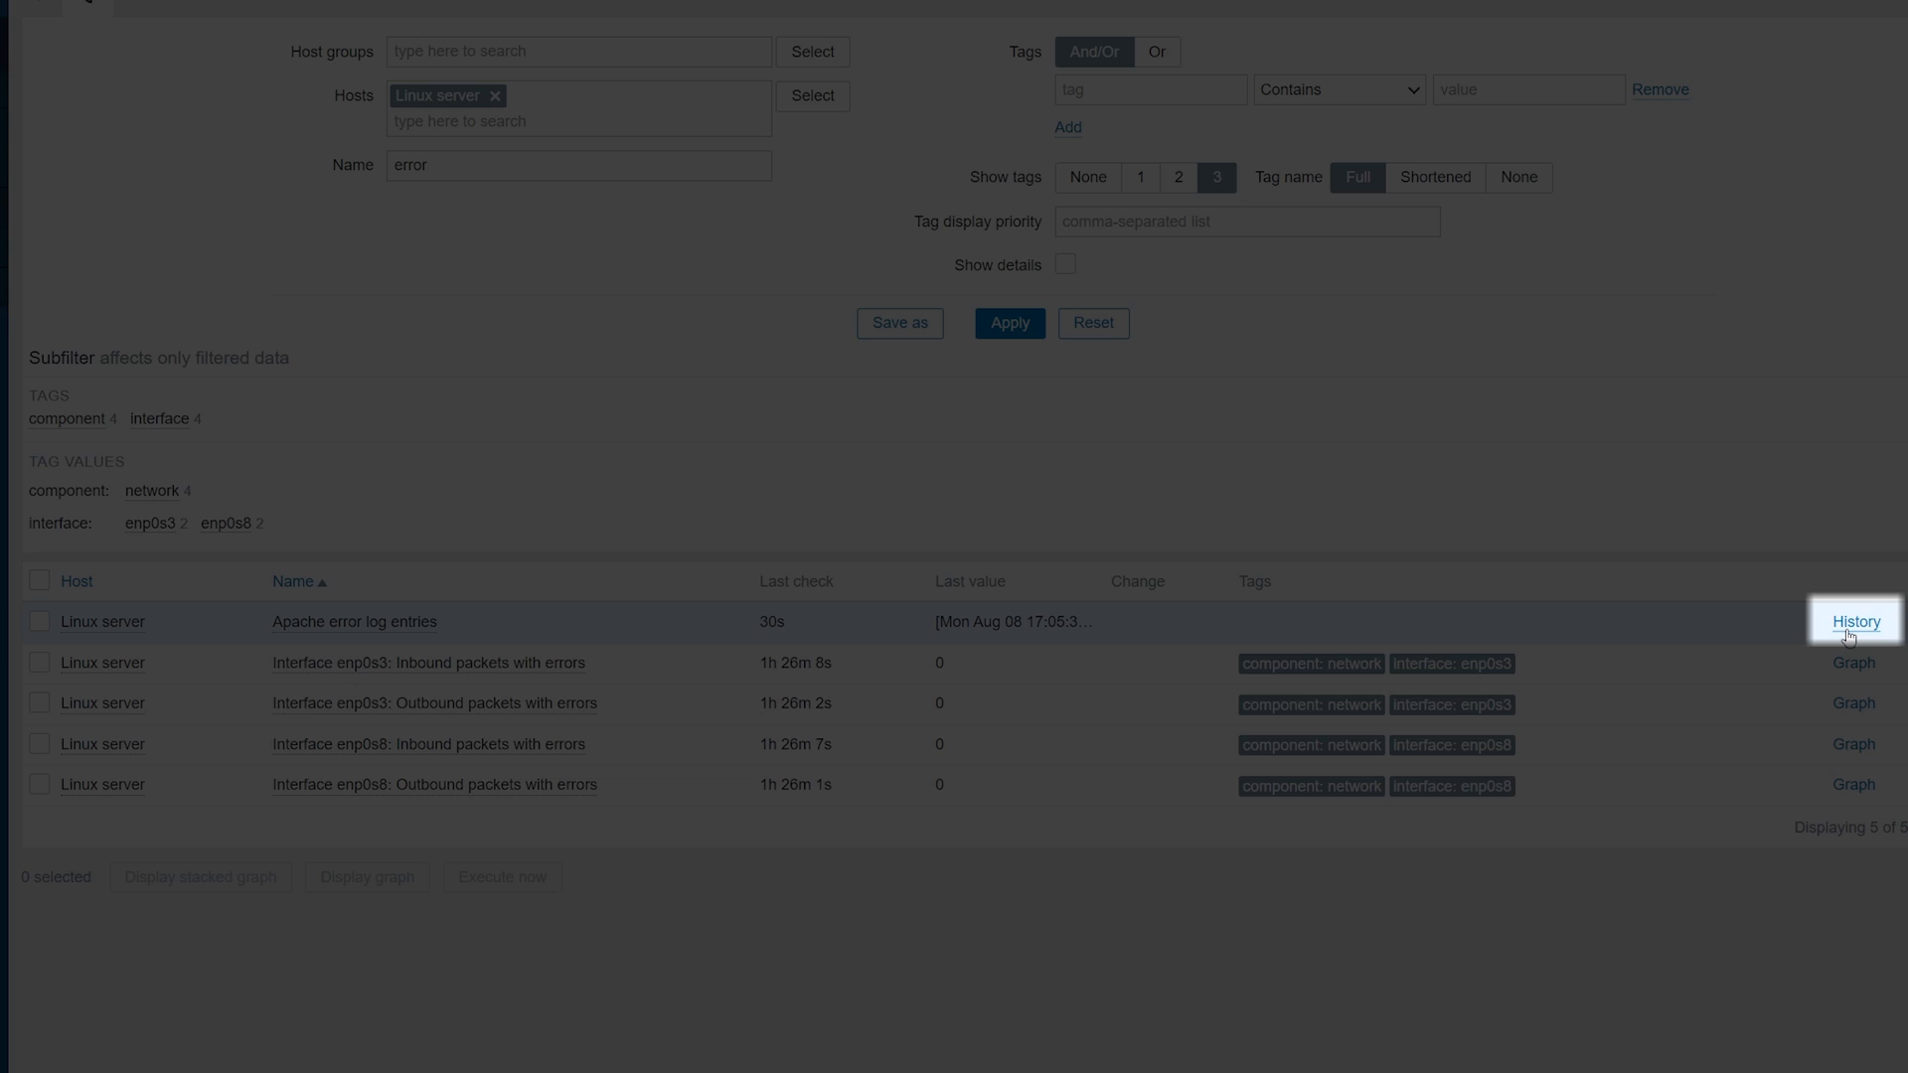
click(1855, 623)
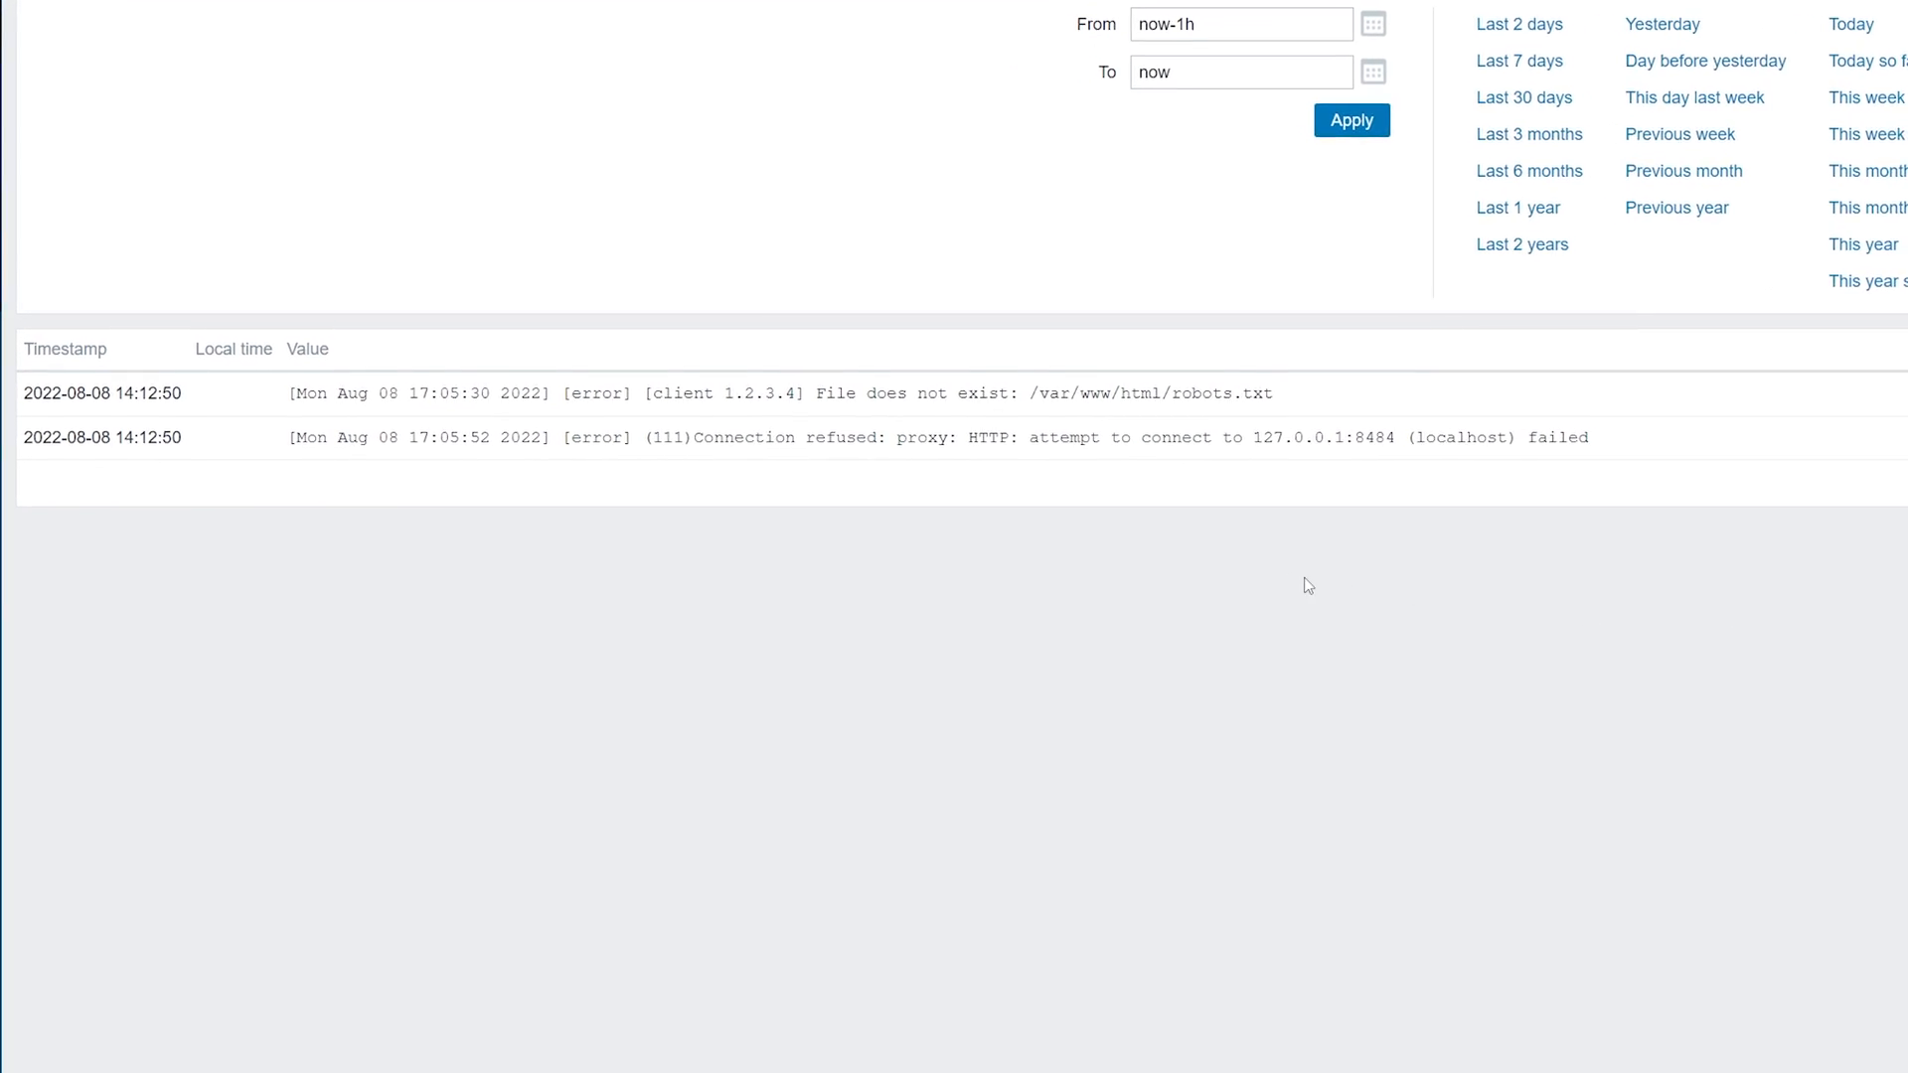